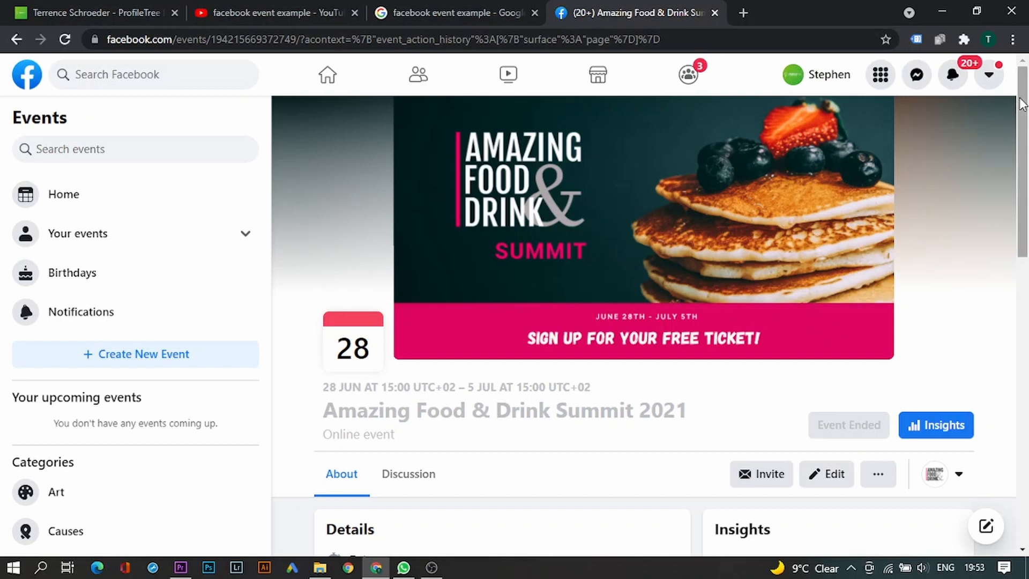
Step: Review the event's Details and Insights, then move to the ProfileTree website
{"action": "scroll", "scroll_direction": "down", "scroll_amount": 3}
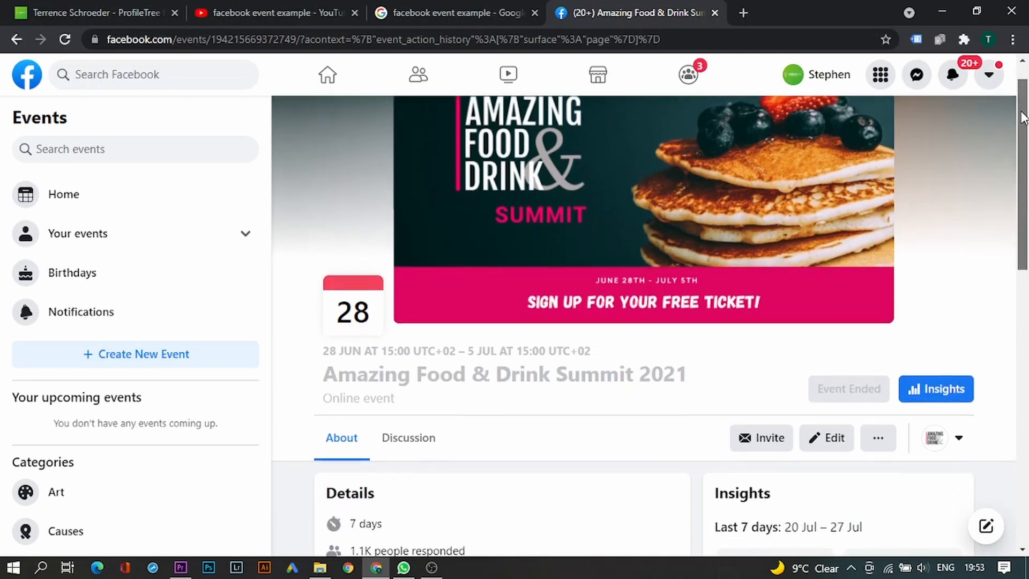
{"action": "scroll", "scroll_direction": "down", "scroll_amount": 3}
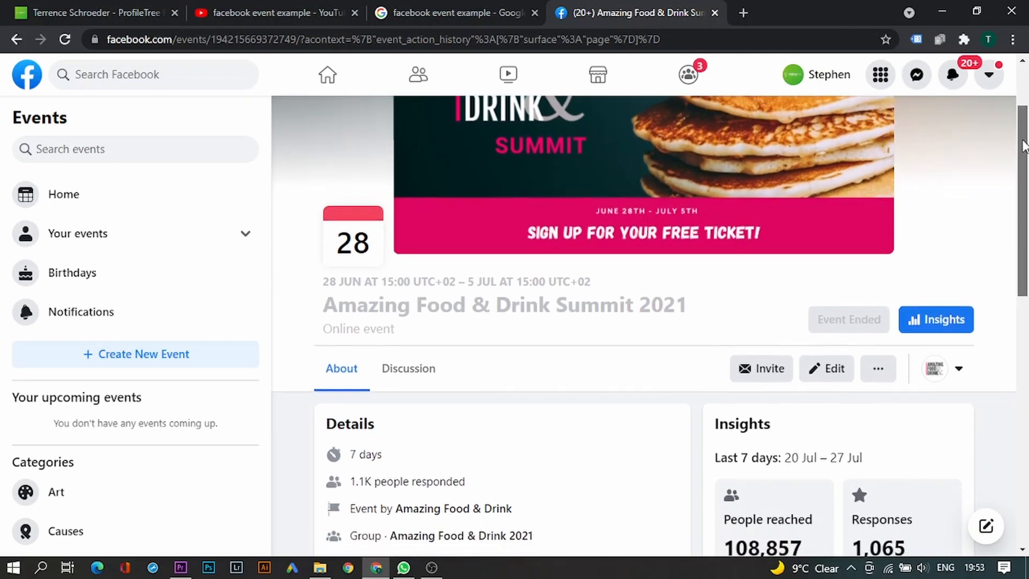
{"action": "scroll", "scroll_direction": "down", "scroll_amount": 3}
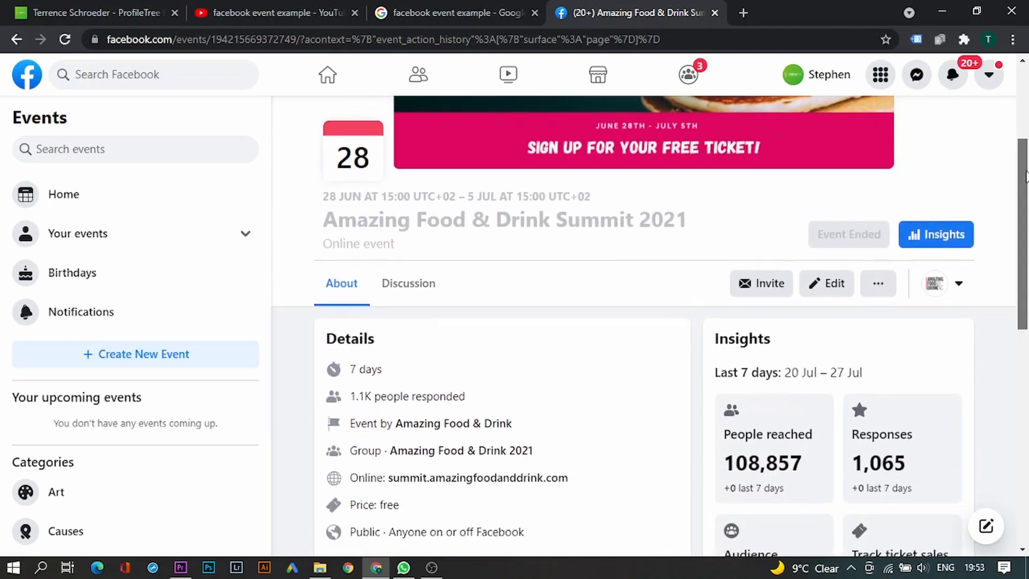
{"action": "left_click", "coordinate": [456, 13]}
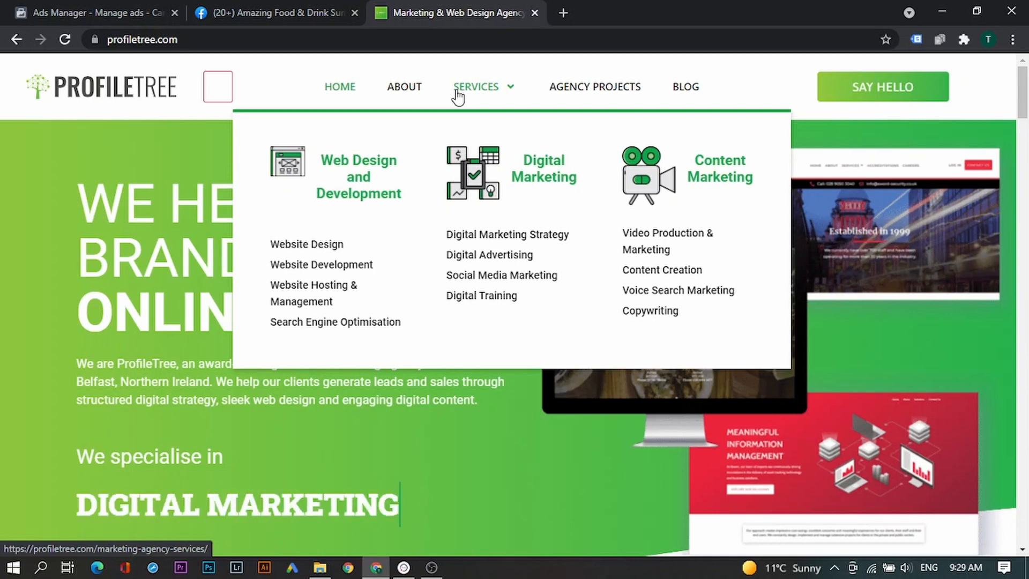
{"action": "mouse_move", "coordinate": [99, 13]}
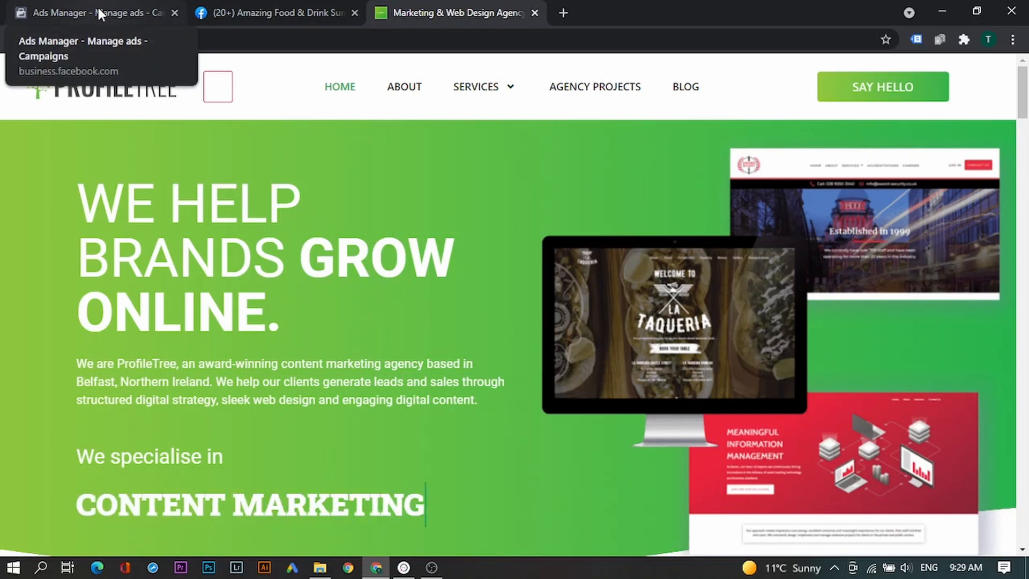
Step: Switch Chrome to the Ads Manager campaigns list
{"action": "left_click", "coordinate": [92, 13]}
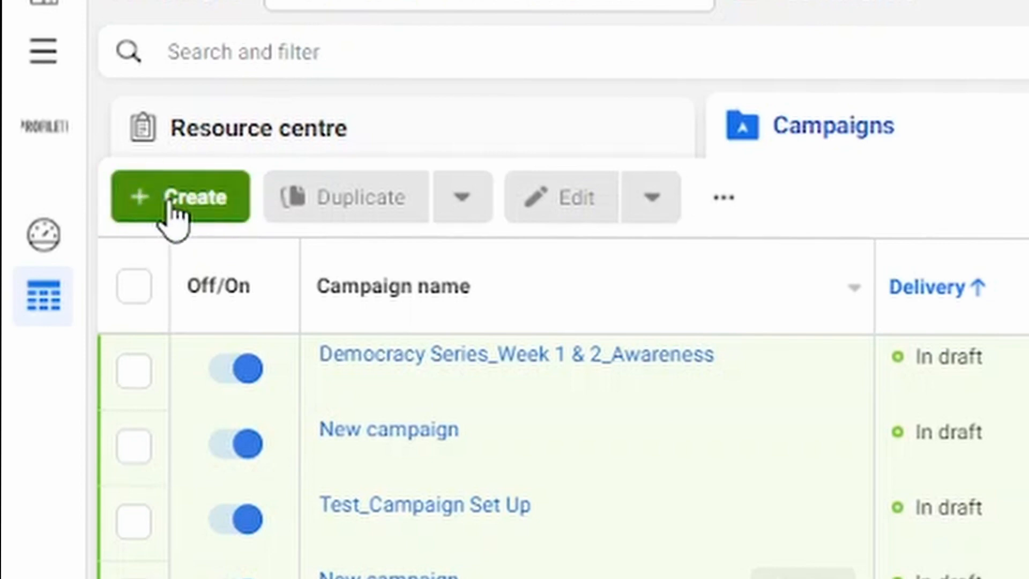
Step: Create a new Engagement campaign with Event Responses as its engagement type
{"action": "left_click", "coordinate": [180, 196]}
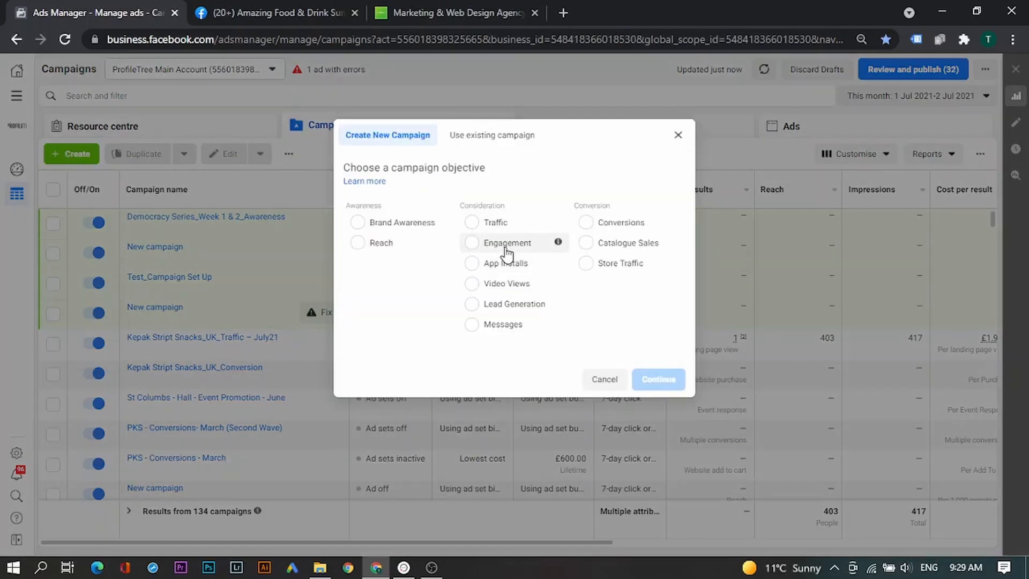
{"action": "left_click", "coordinate": [472, 242]}
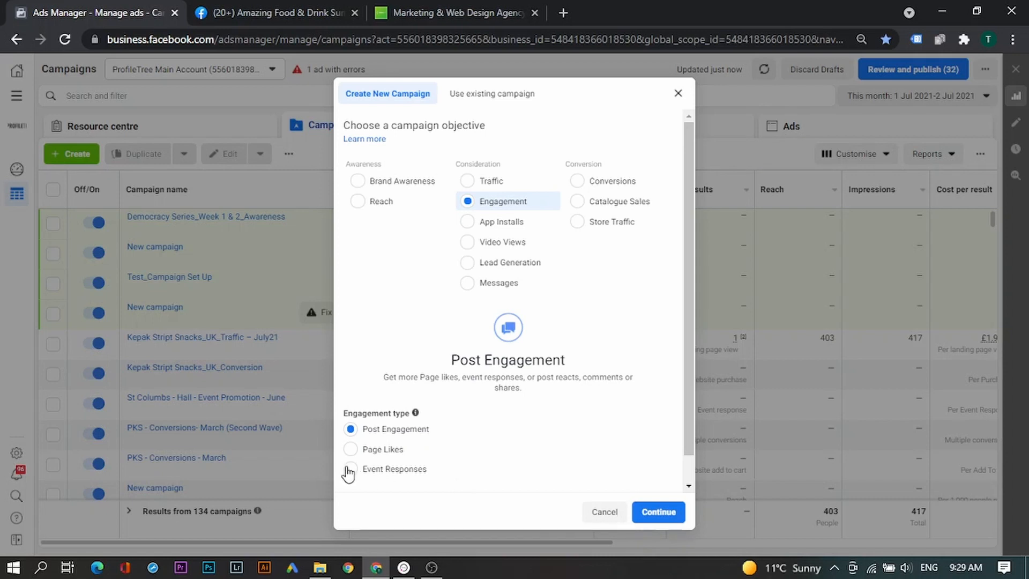
{"action": "left_click", "coordinate": [350, 468]}
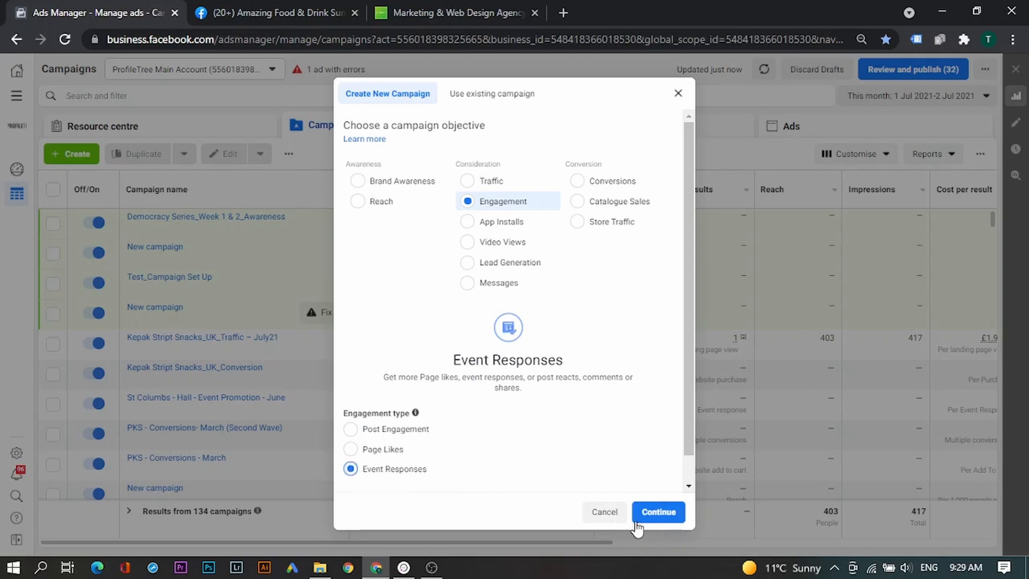
{"action": "left_click", "coordinate": [658, 511]}
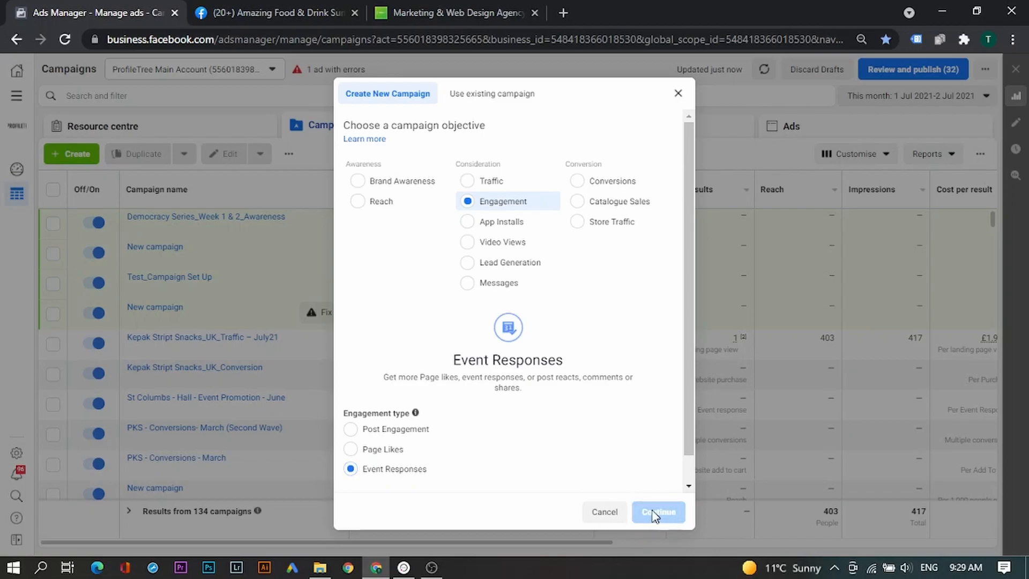
{"action": "left_click", "coordinate": [657, 512]}
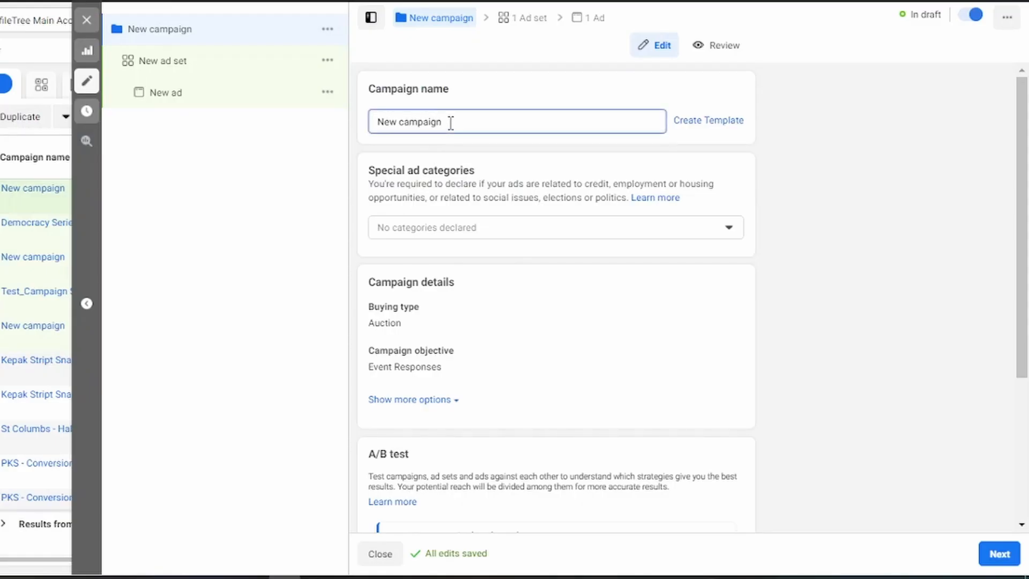
Step: Name the campaign 'ProfileTree Event', leaving Special ad categories empty
{"action": "double_click", "coordinate": [408, 121]}
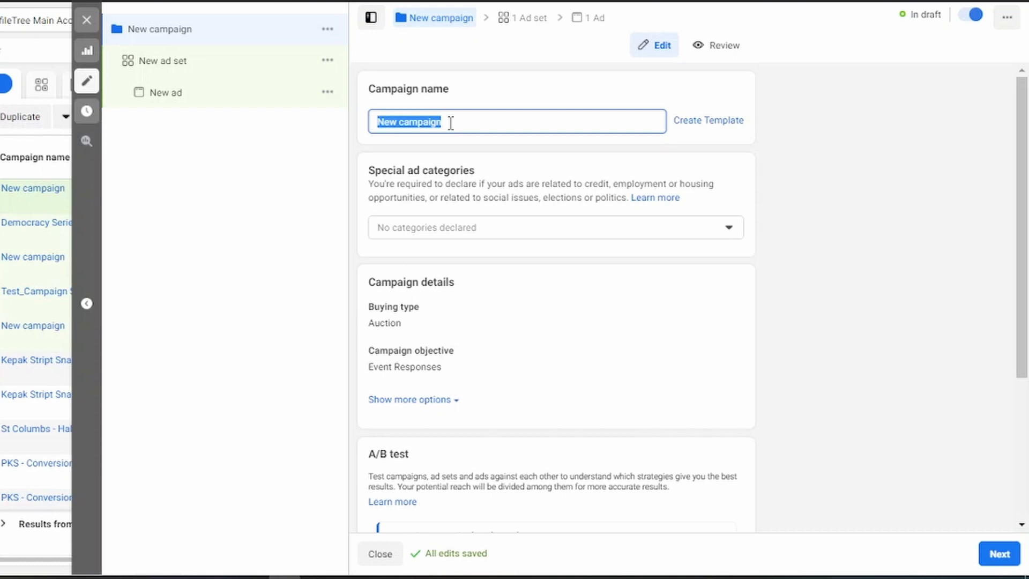
{"action": "type", "text": "ProfileTree Event"}
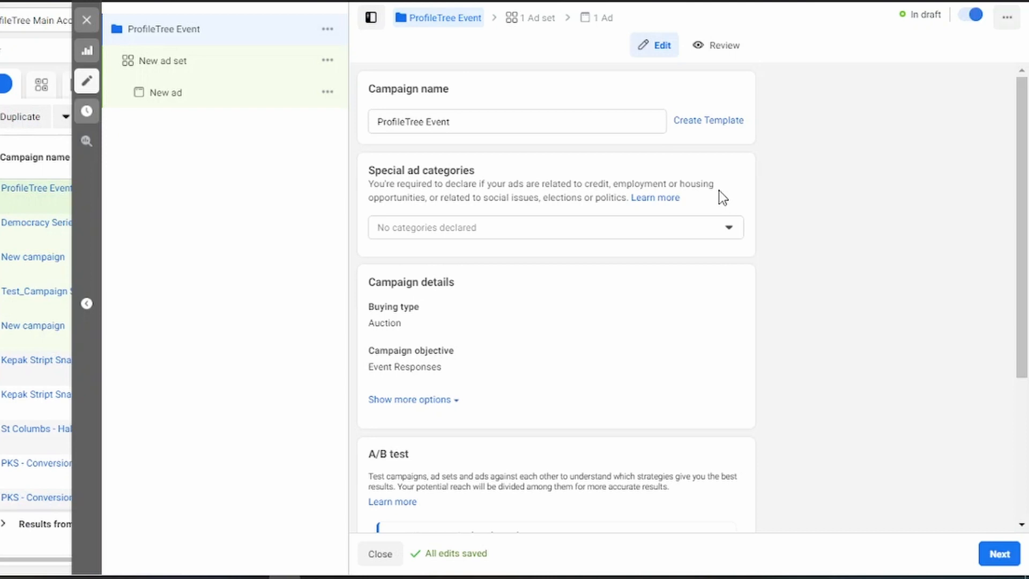
{"action": "mouse_move", "coordinate": [714, 244]}
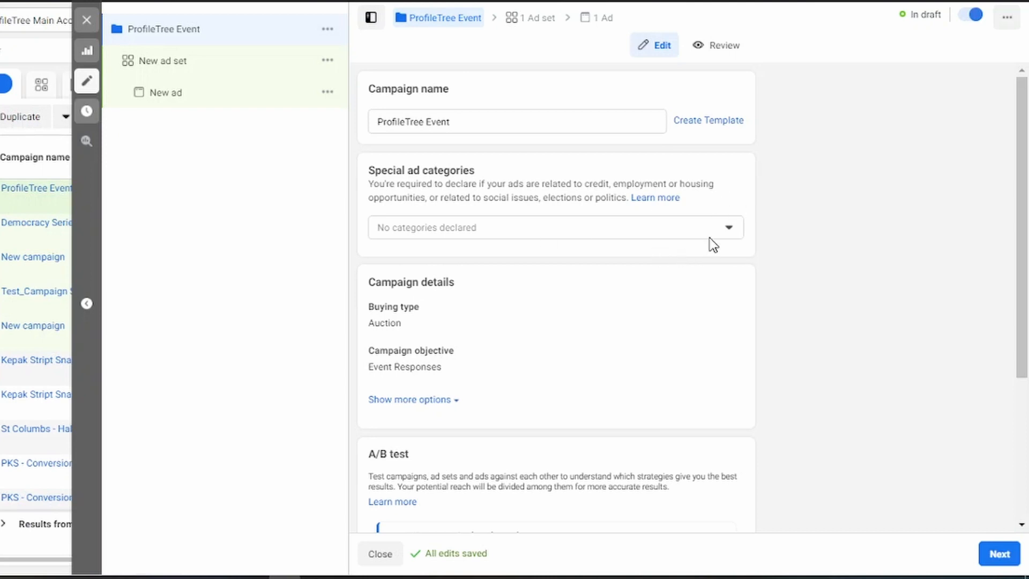
{"action": "left_click", "coordinate": [554, 227]}
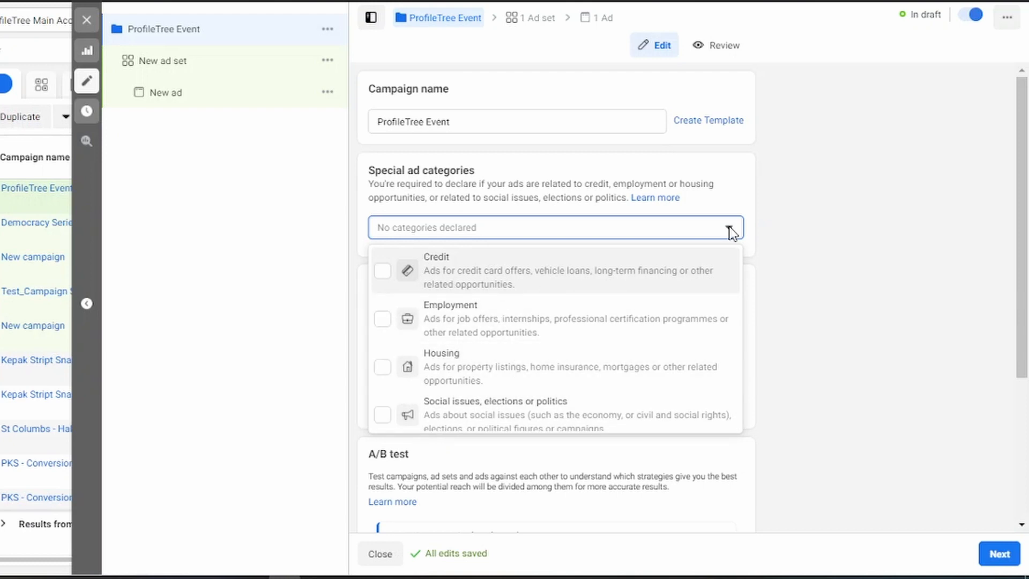
{"action": "left_click", "coordinate": [726, 227]}
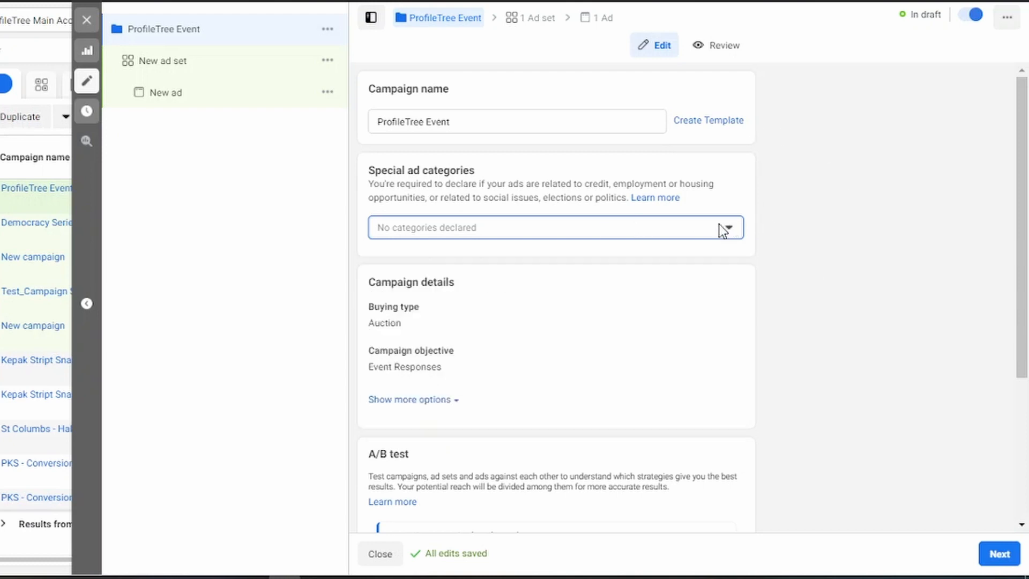
{"action": "mouse_move", "coordinate": [485, 259]}
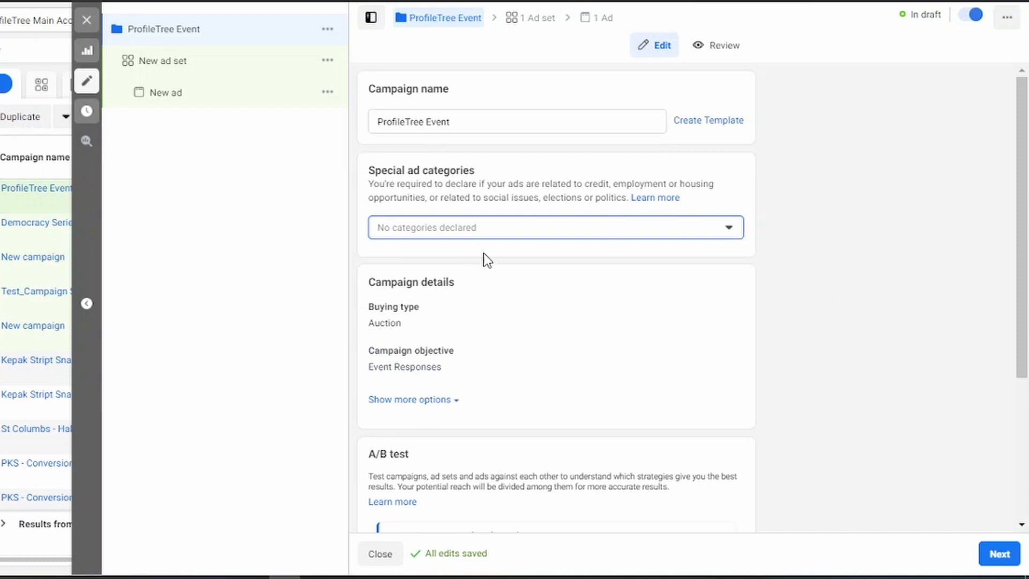
Step: Turn on campaign budget optimisation with a £100.00 lifetime budget
{"action": "scroll", "scroll_direction": "down", "scroll_amount": 3}
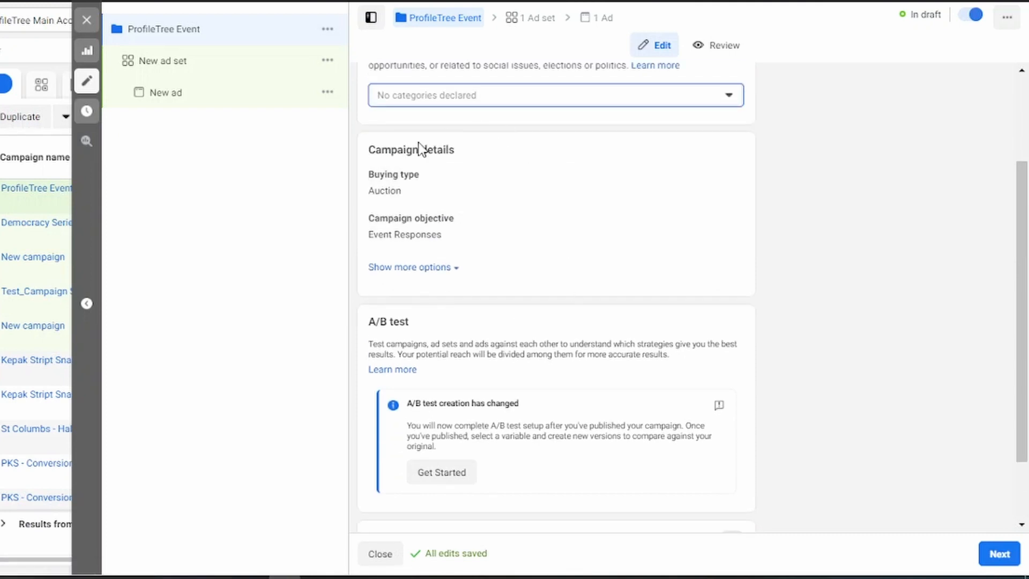
{"action": "scroll", "scroll_direction": "down", "scroll_amount": 3}
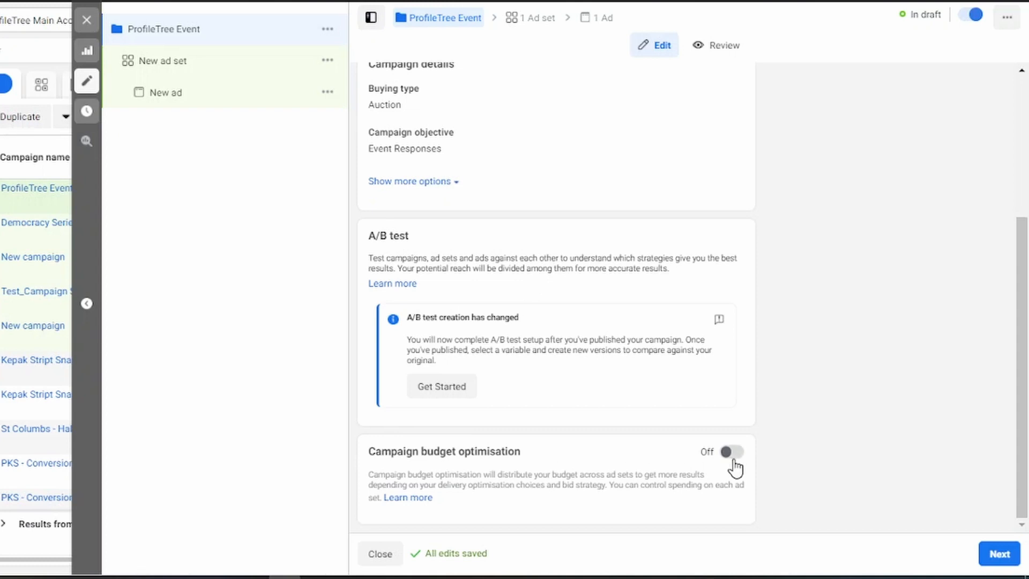
{"action": "mouse_move", "coordinate": [678, 460]}
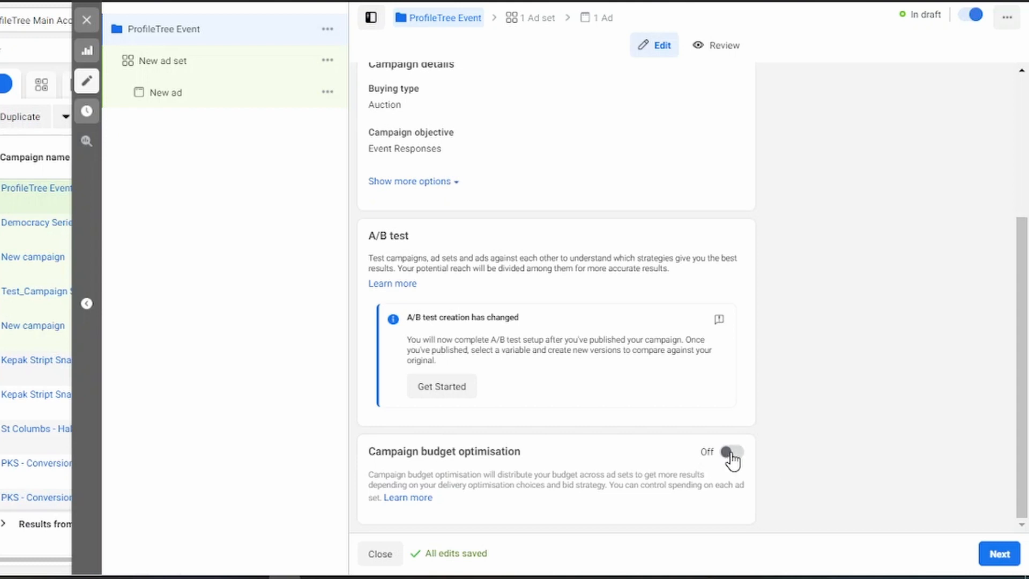
{"action": "left_click", "coordinate": [730, 451]}
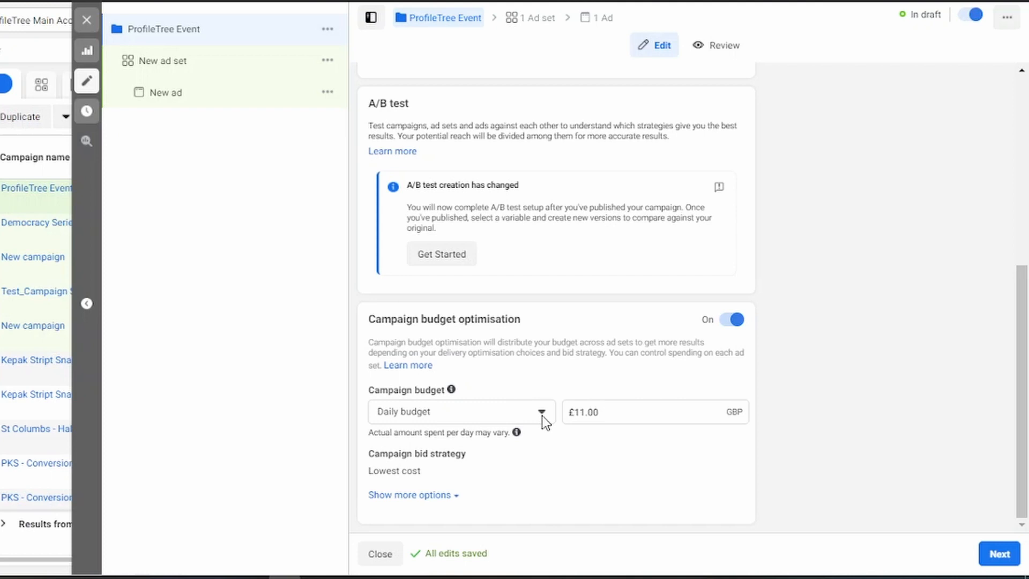
{"action": "left_click", "coordinate": [461, 411]}
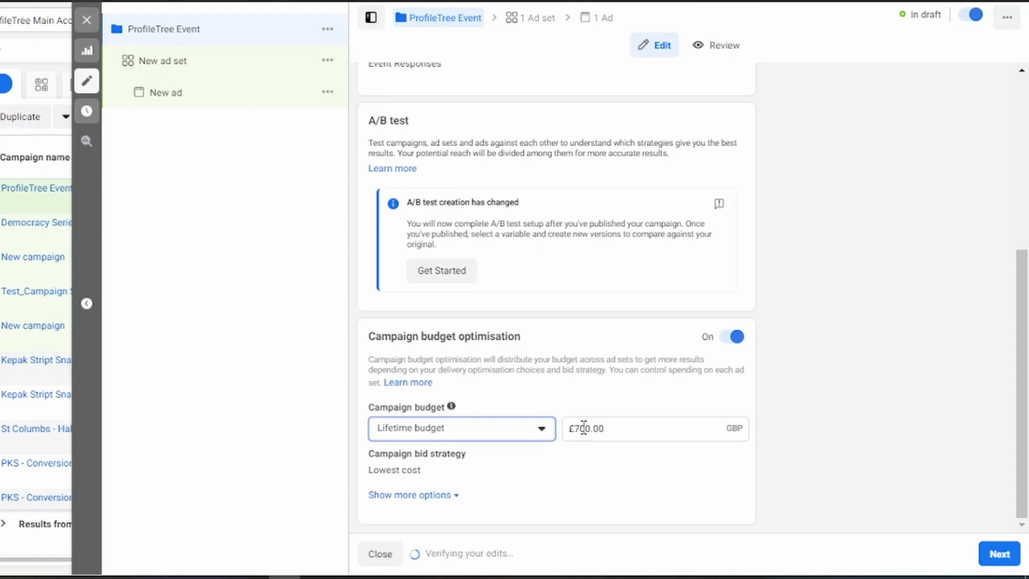
{"action": "left_click", "coordinate": [654, 428]}
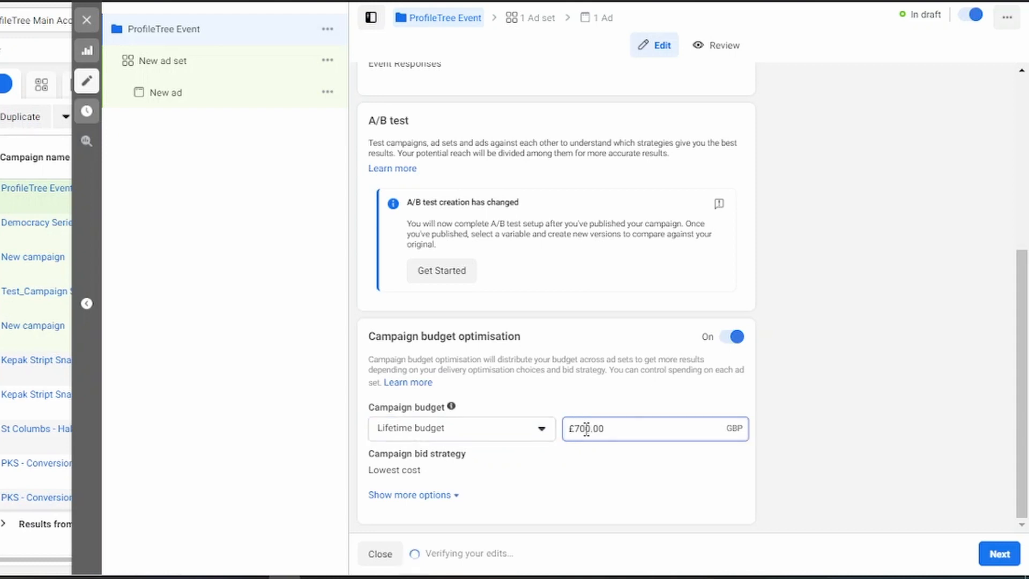
{"action": "double_click", "coordinate": [581, 427]}
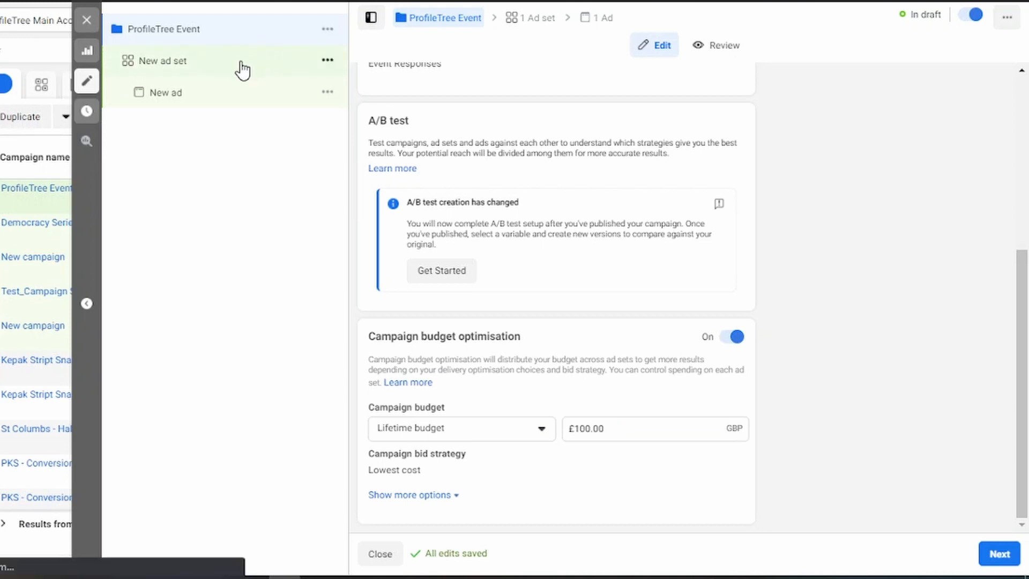
Step: Rename the new ad set to 'ProfileTree Event+UK'
{"action": "left_click", "coordinate": [162, 60]}
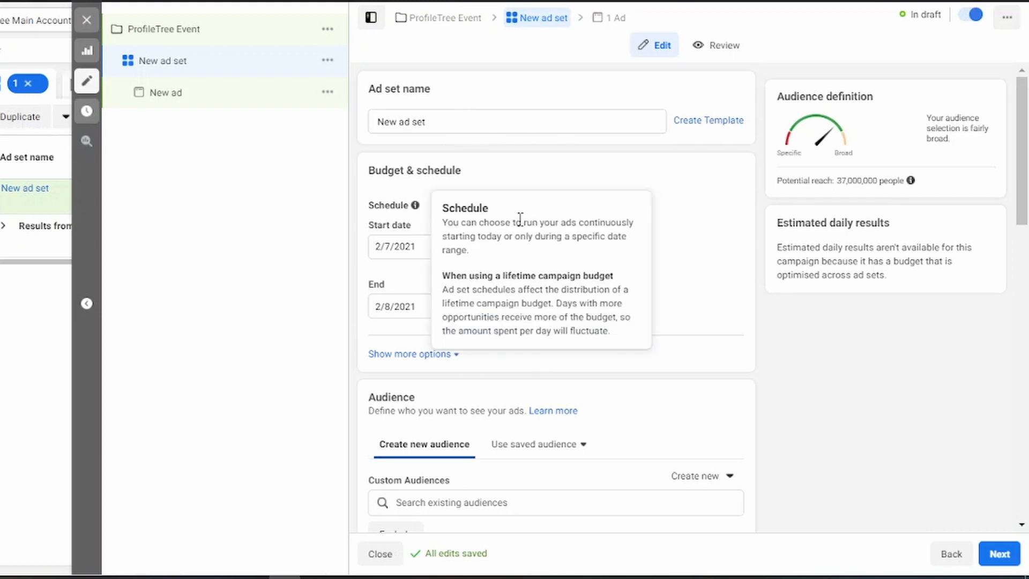
{"action": "mouse_move", "coordinate": [945, 130]}
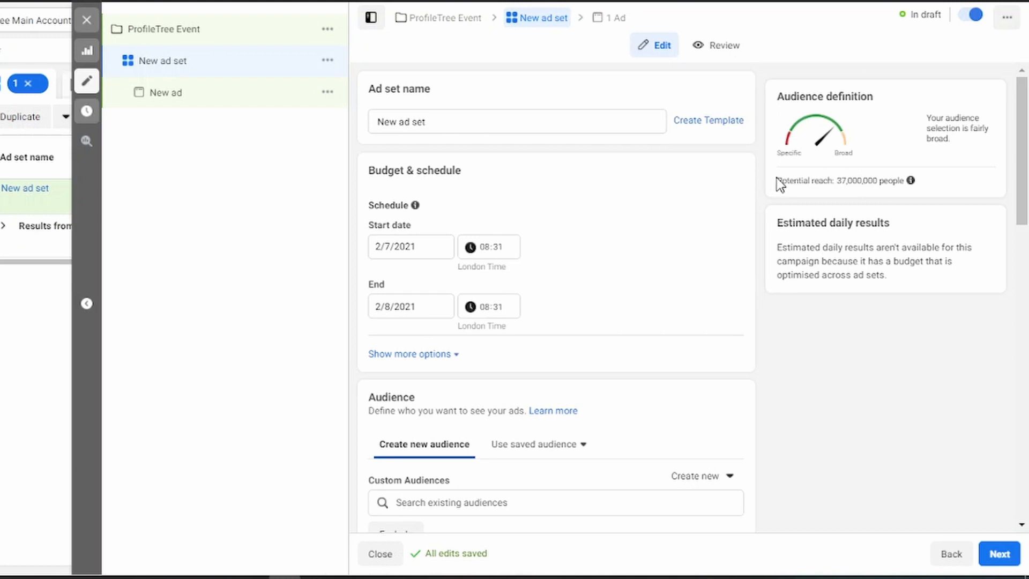
{"action": "mouse_move", "coordinate": [817, 135]}
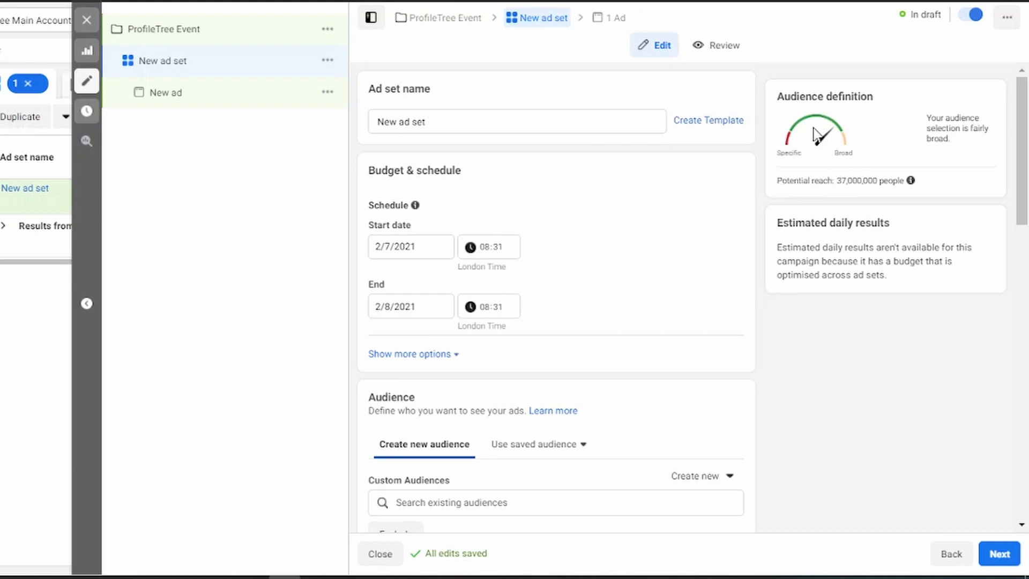
{"action": "mouse_move", "coordinate": [819, 133]}
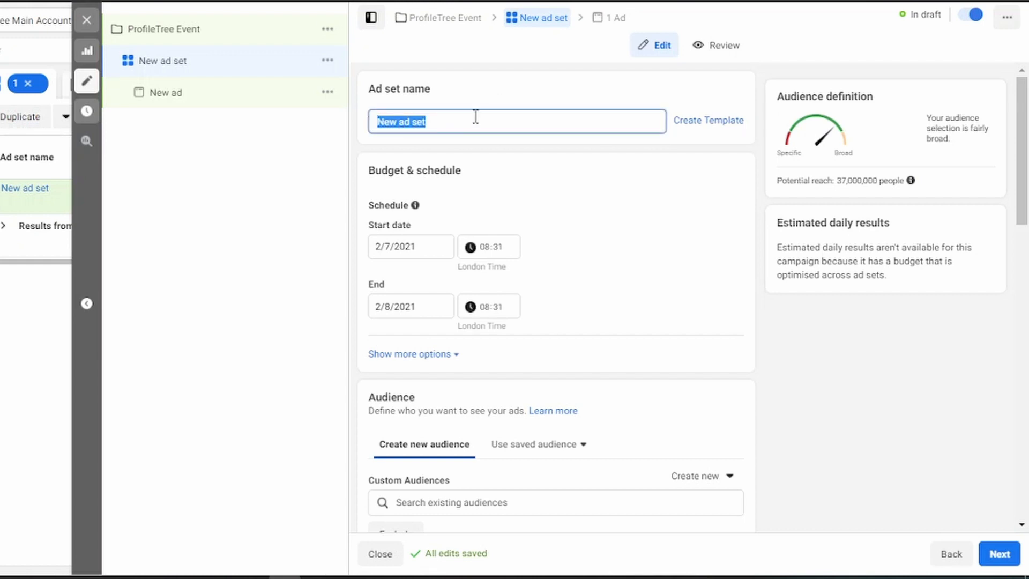
{"action": "type", "text": "ProfileTree Event+UK"}
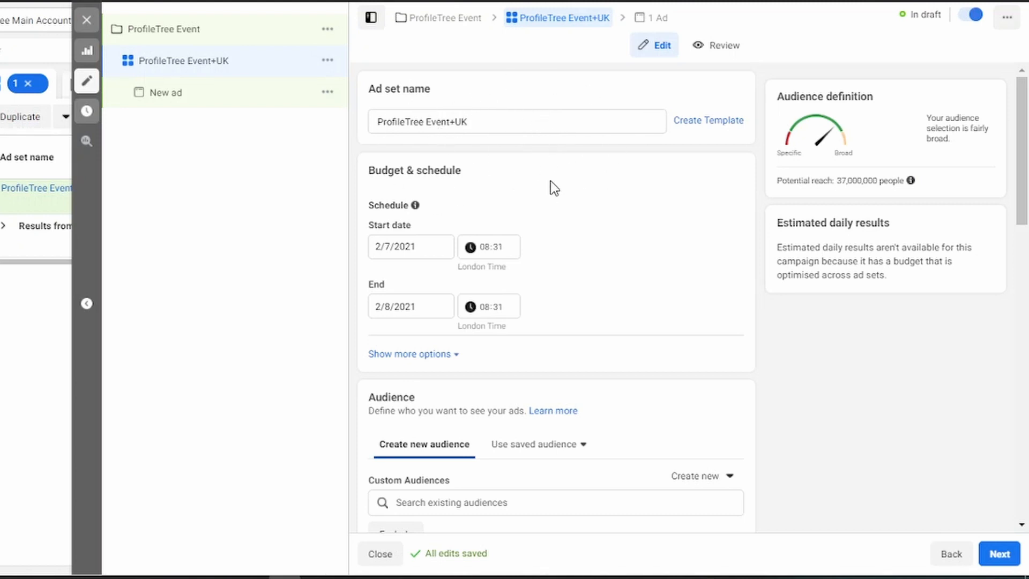
Step: Schedule the ad set from 8/7/2021 08:00 with end date 1/8/2021
{"action": "scroll", "scroll_direction": "down", "scroll_amount": 3}
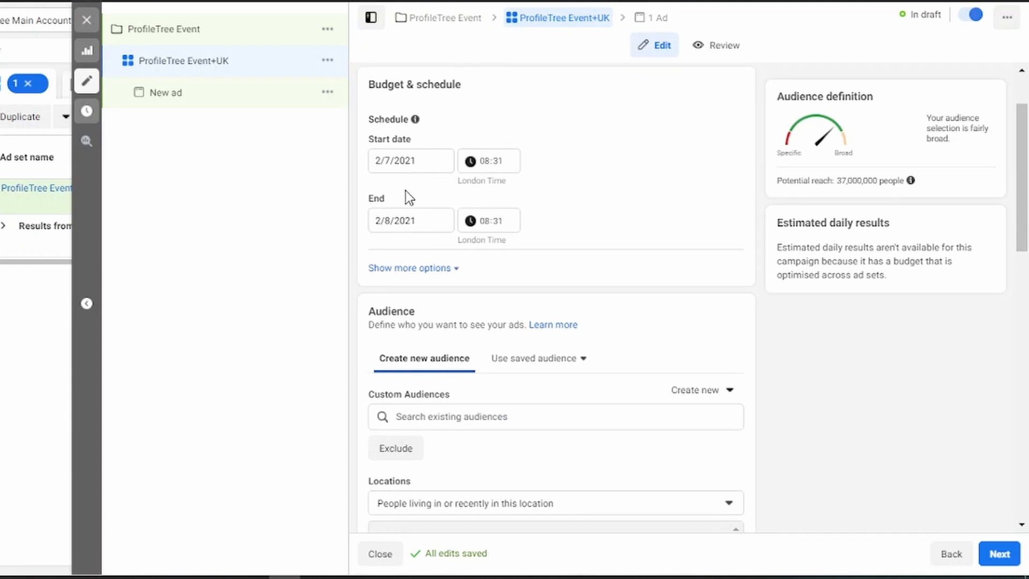
{"action": "mouse_move", "coordinate": [576, 150]}
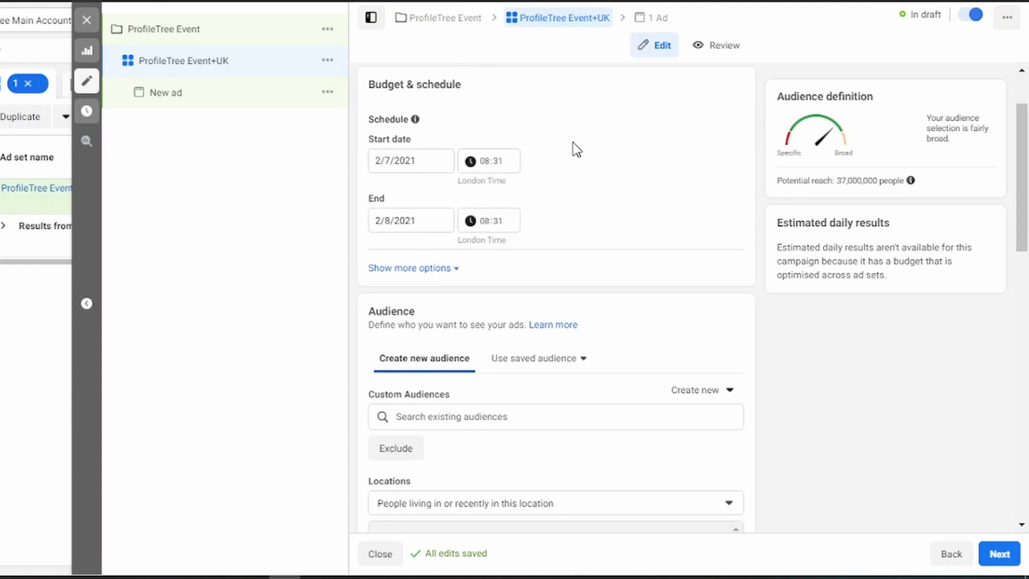
{"action": "left_click", "coordinate": [410, 161]}
{"action": "type", "text": "8"}
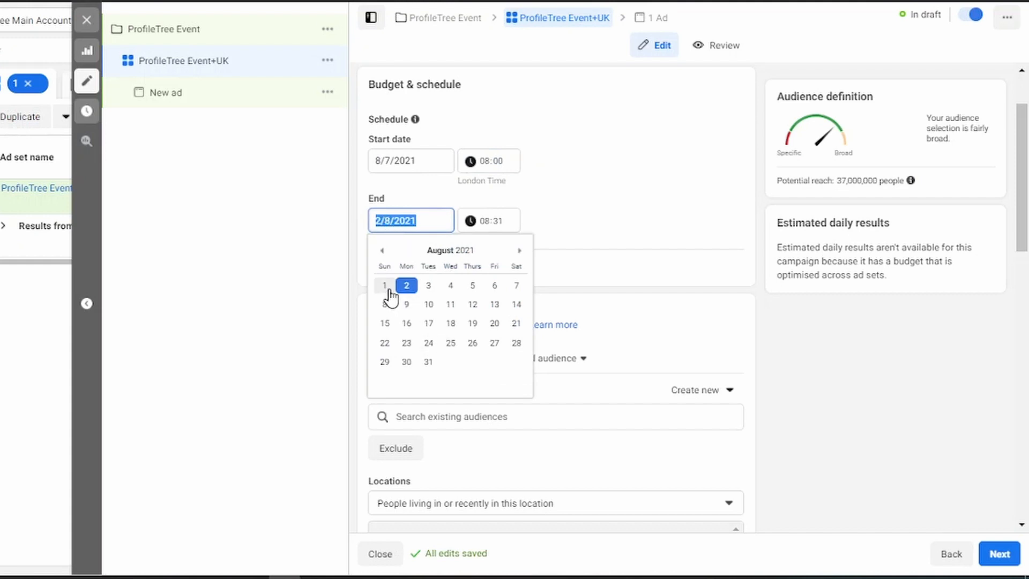
{"action": "left_click", "coordinate": [383, 285]}
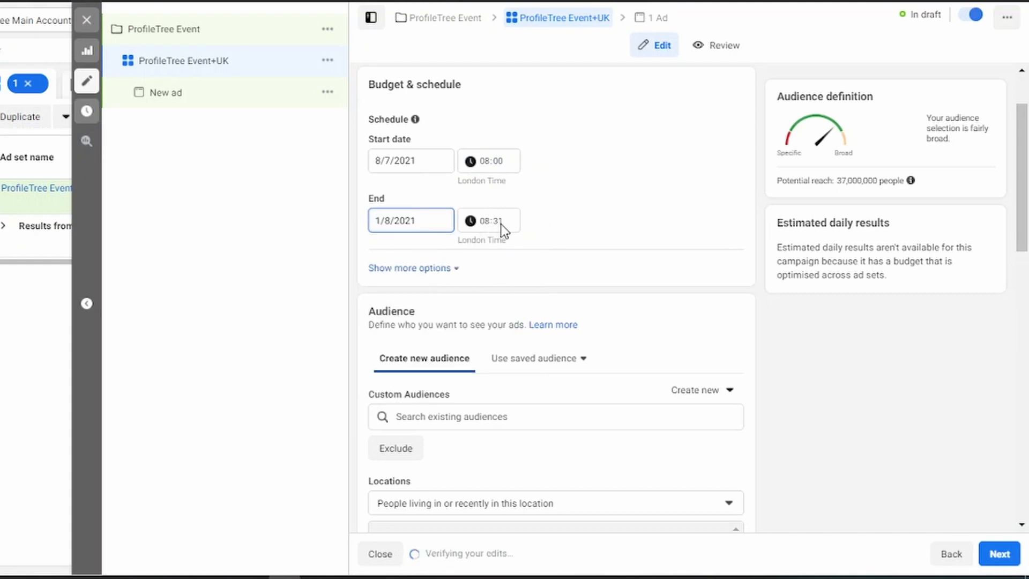
Step: Target people living in the United Kingdom, excluding Northern Ireland
{"action": "scroll", "scroll_direction": "down", "scroll_amount": 3}
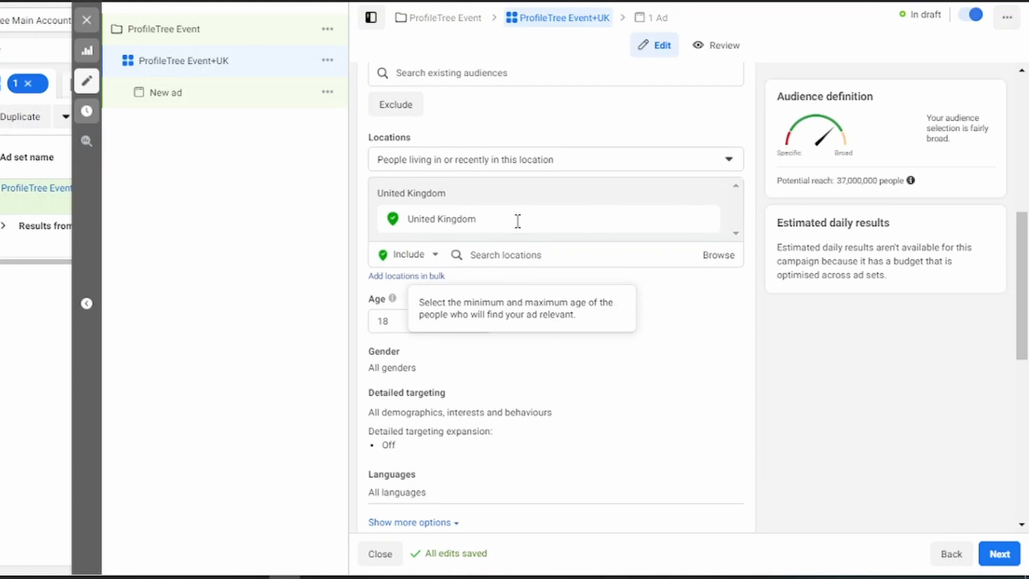
{"action": "left_click", "coordinate": [554, 159]}
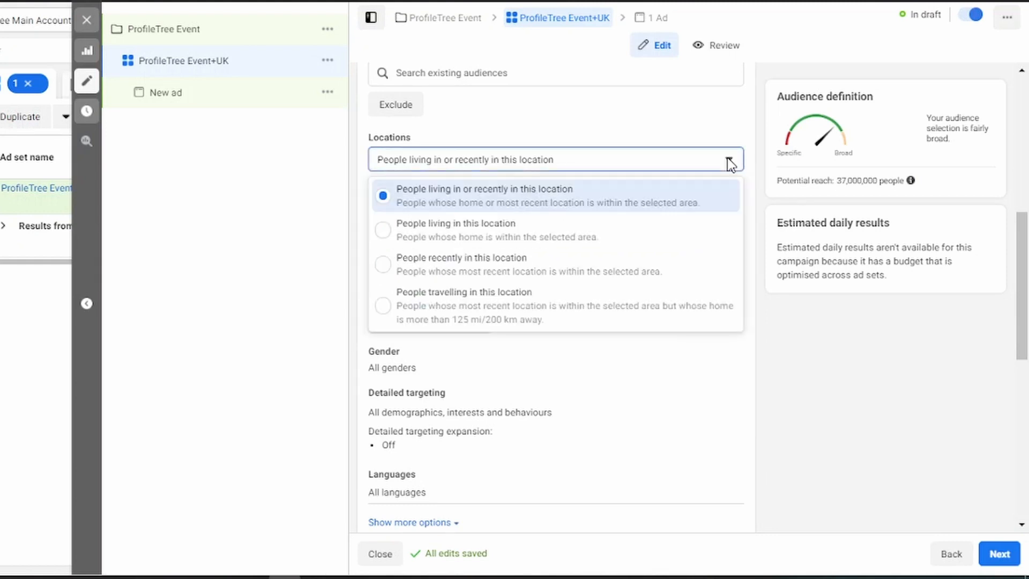
{"action": "left_click", "coordinate": [455, 223]}
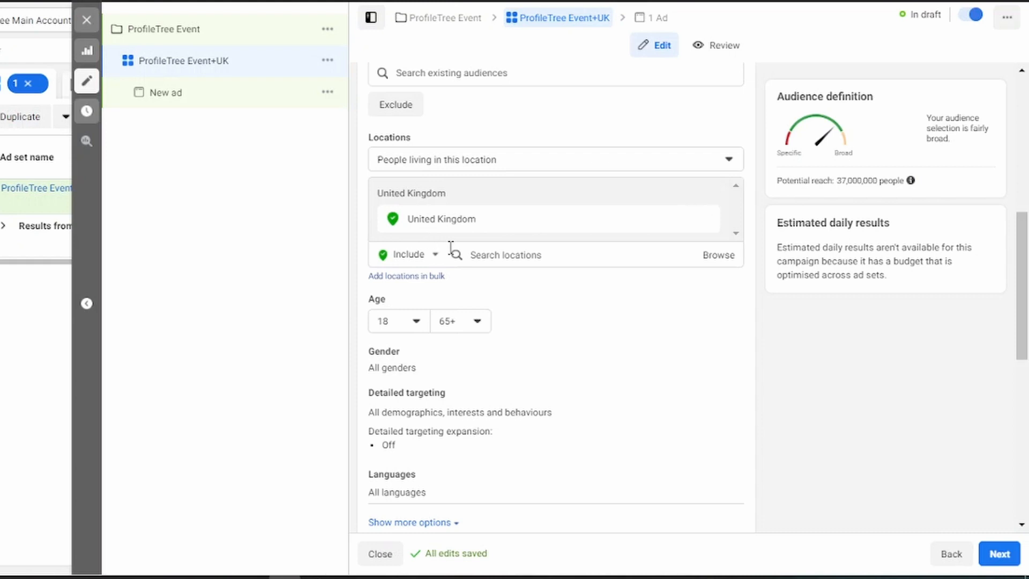
{"action": "left_click", "coordinate": [525, 255]}
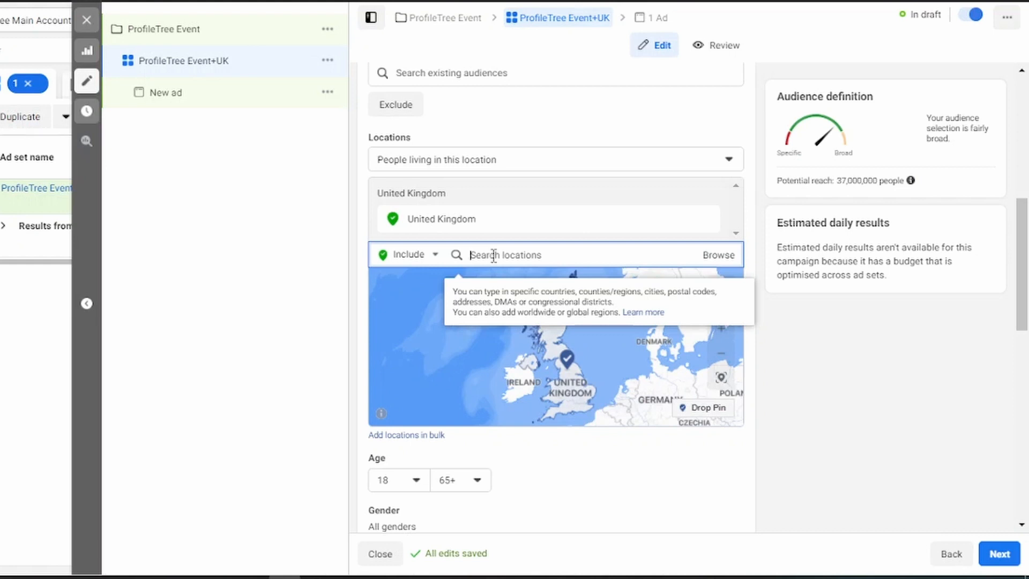
{"action": "mouse_move", "coordinate": [703, 407]}
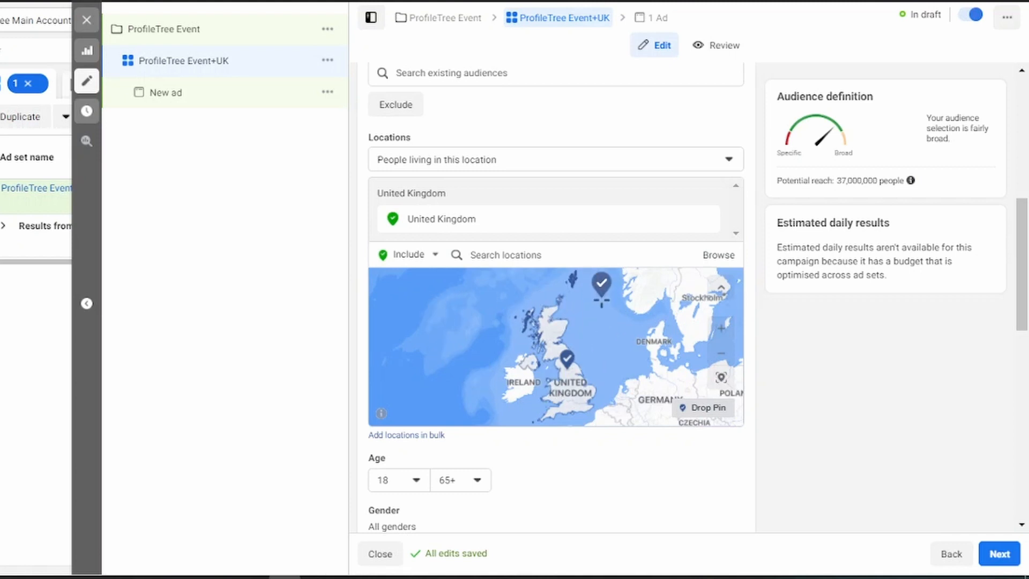
{"action": "left_click", "coordinate": [407, 255]}
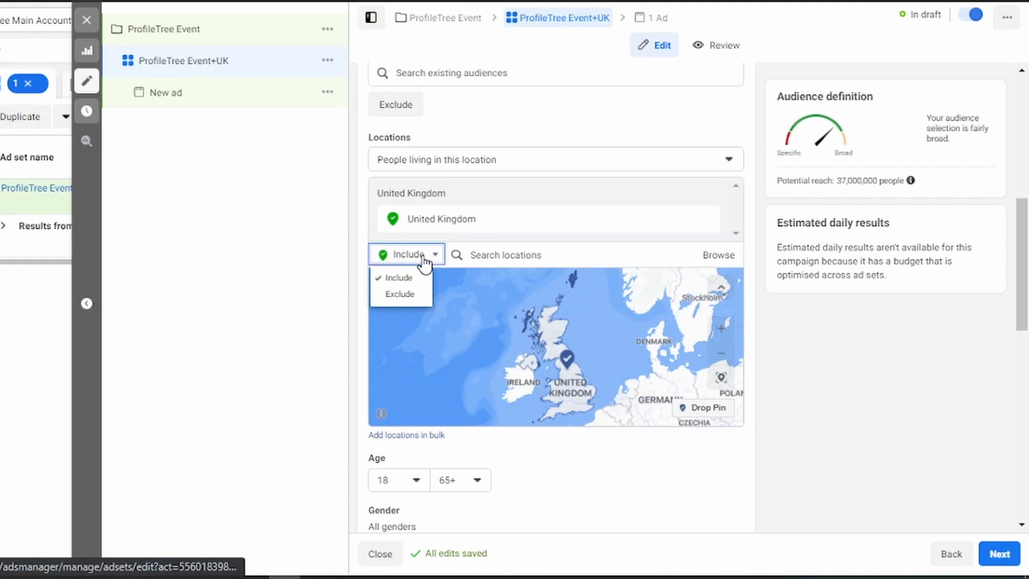
{"action": "mouse_move", "coordinate": [399, 293]}
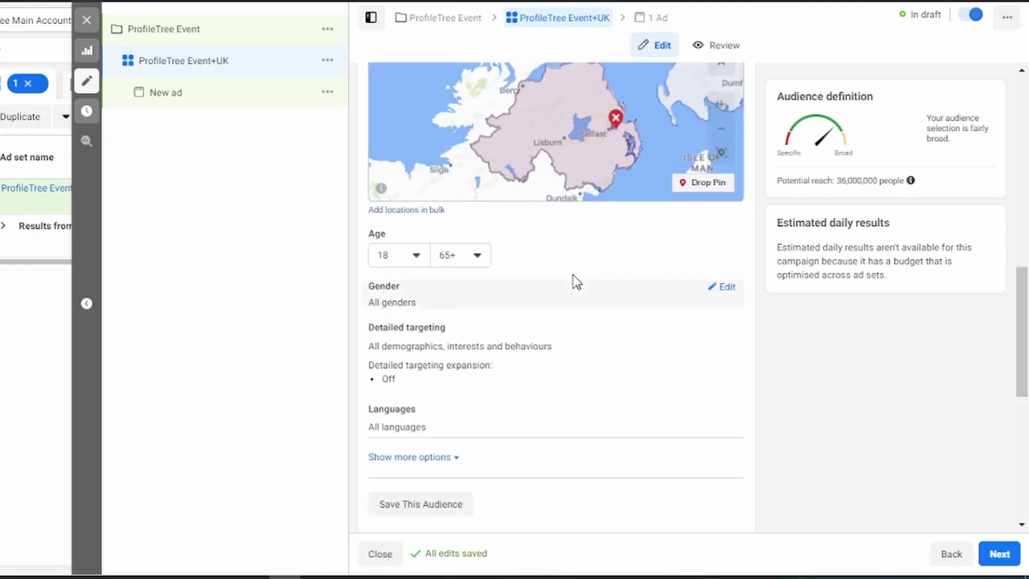
Step: Add the Digital marketing interest to detailed targeting
{"action": "scroll", "scroll_direction": "down", "scroll_amount": 3}
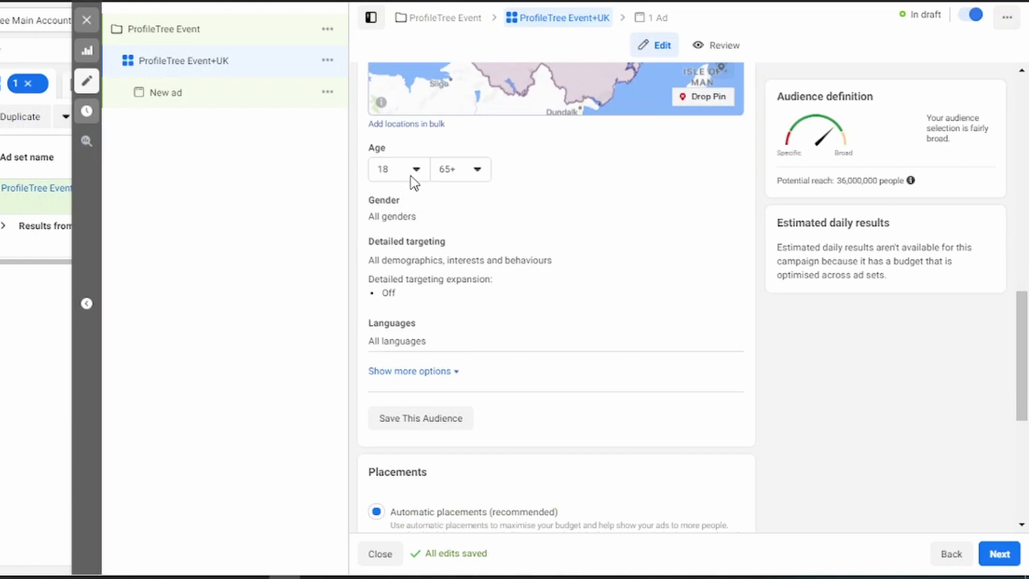
{"action": "mouse_move", "coordinate": [592, 276]}
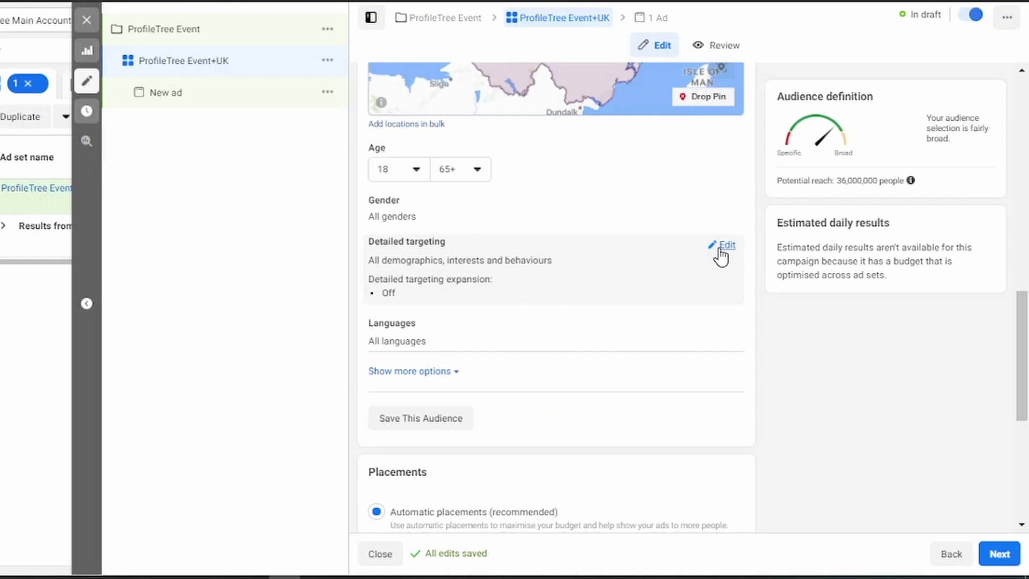
{"action": "left_click", "coordinate": [726, 244]}
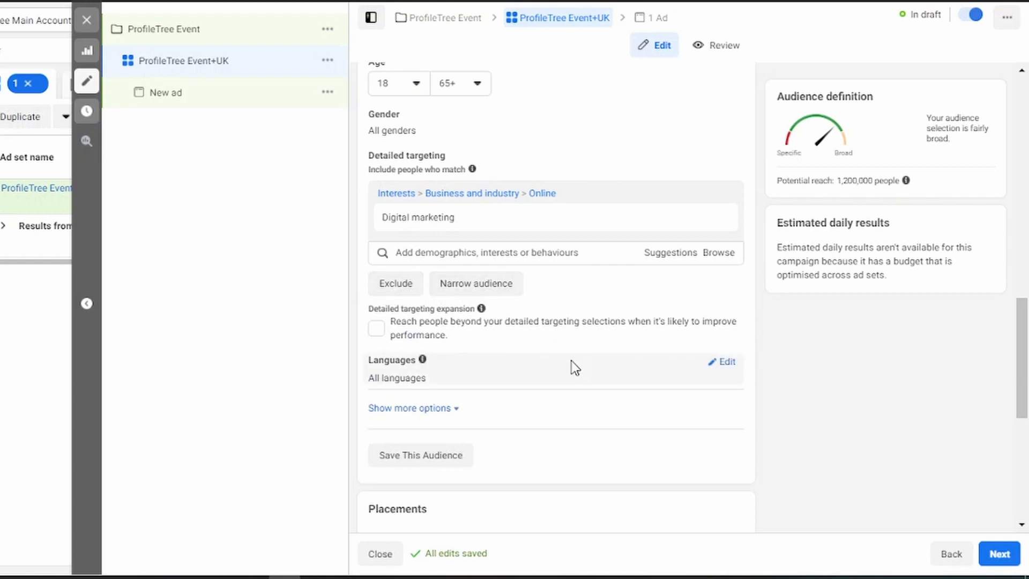
{"action": "scroll", "scroll_direction": "down", "scroll_amount": 3}
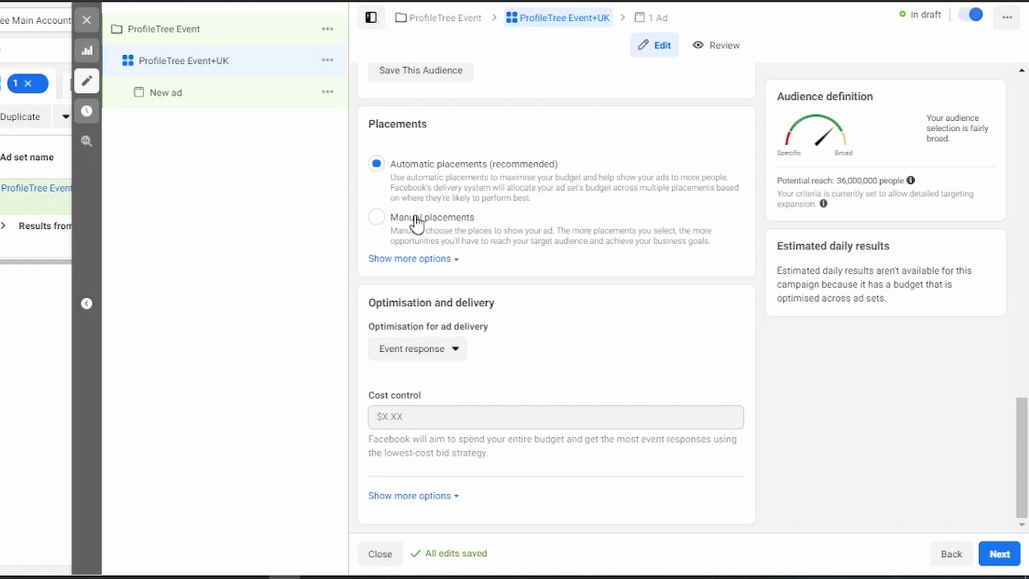
{"action": "mouse_move", "coordinate": [376, 228]}
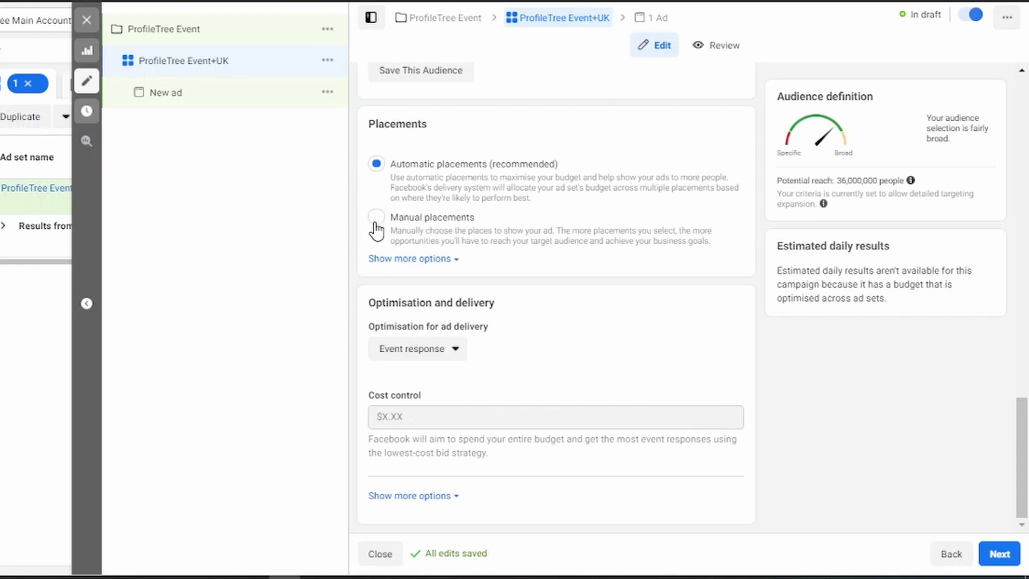
Step: Review the manual placement options, then return to Automatic placements
{"action": "left_click", "coordinate": [376, 216]}
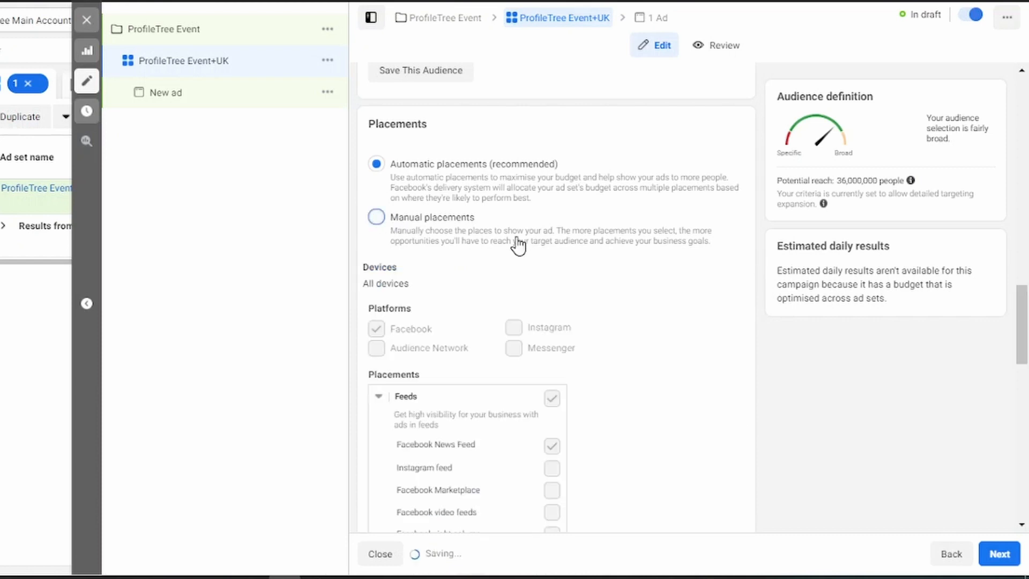
{"action": "scroll", "scroll_direction": "down", "scroll_amount": 3}
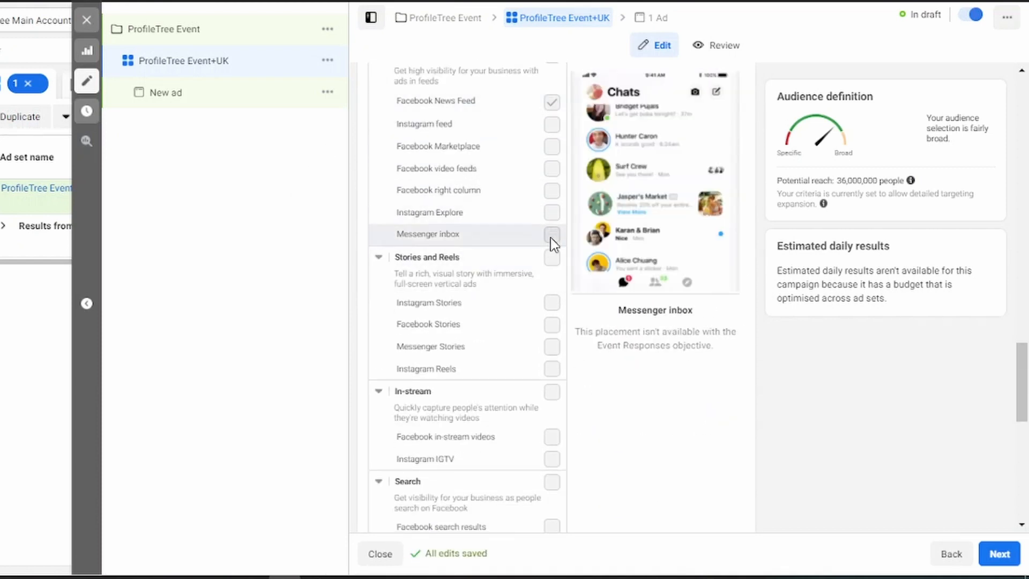
{"action": "scroll", "scroll_direction": "down", "scroll_amount": 3}
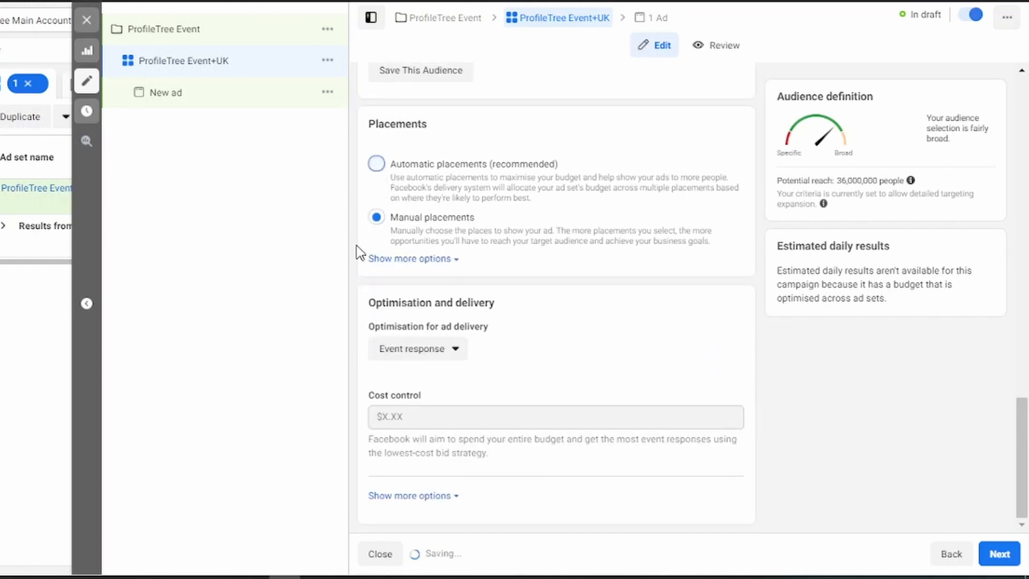
{"action": "left_click", "coordinate": [376, 163]}
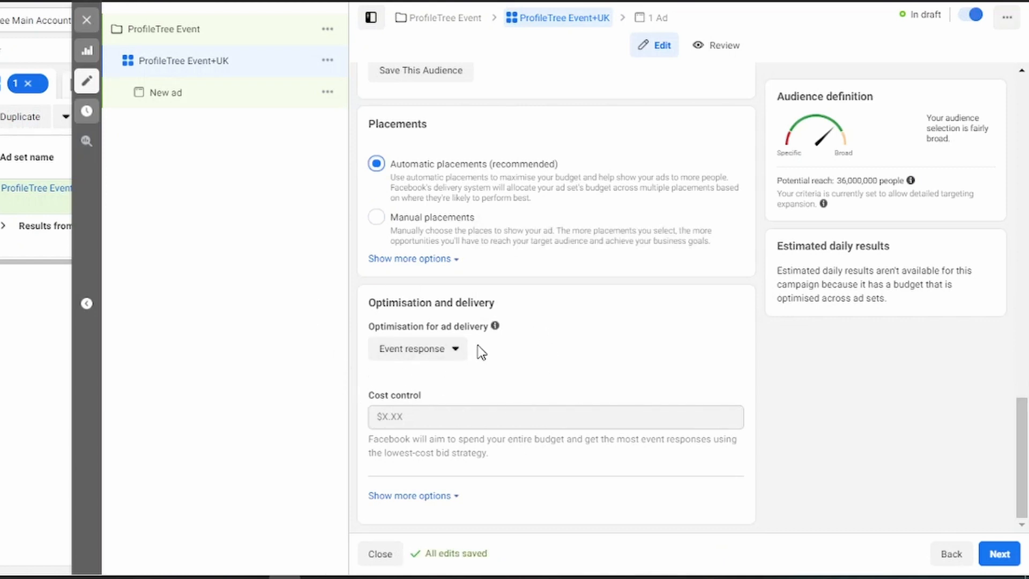
Step: Keep Event response (recommended) as the delivery optimisation and continue to the new ad
{"action": "left_click", "coordinate": [417, 348]}
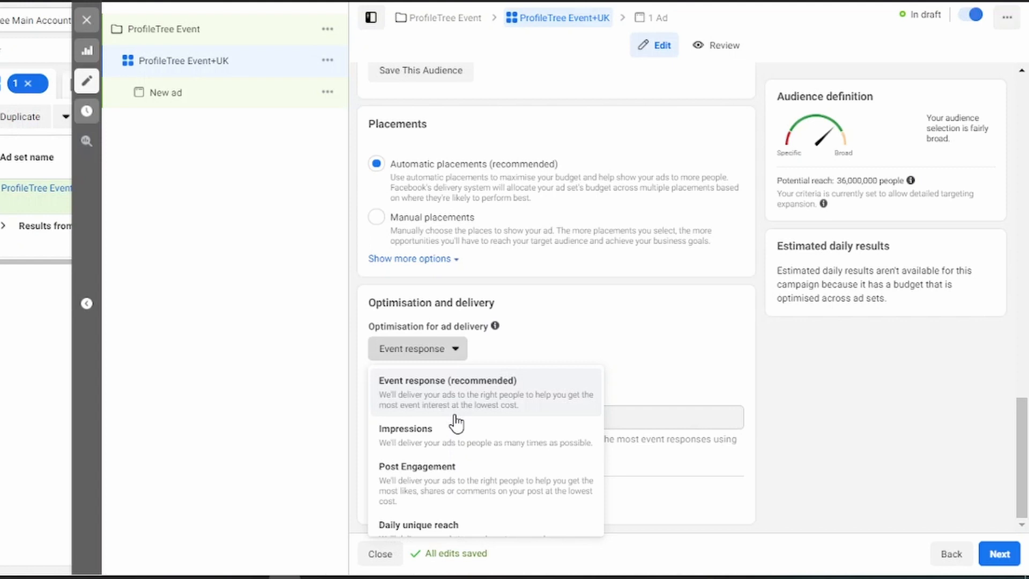
{"action": "mouse_move", "coordinate": [487, 464]}
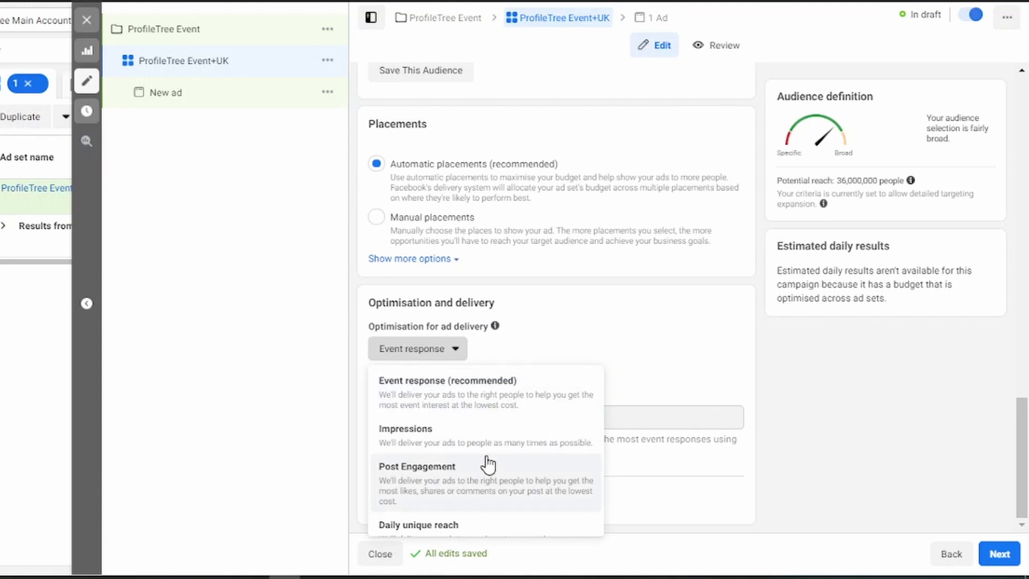
{"action": "mouse_move", "coordinate": [427, 438]}
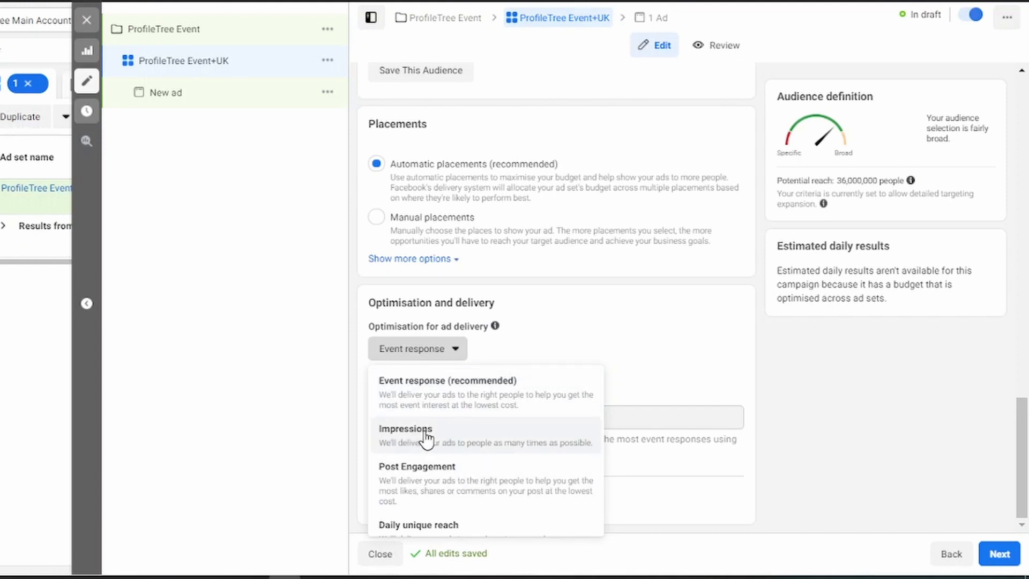
{"action": "mouse_move", "coordinate": [439, 436]}
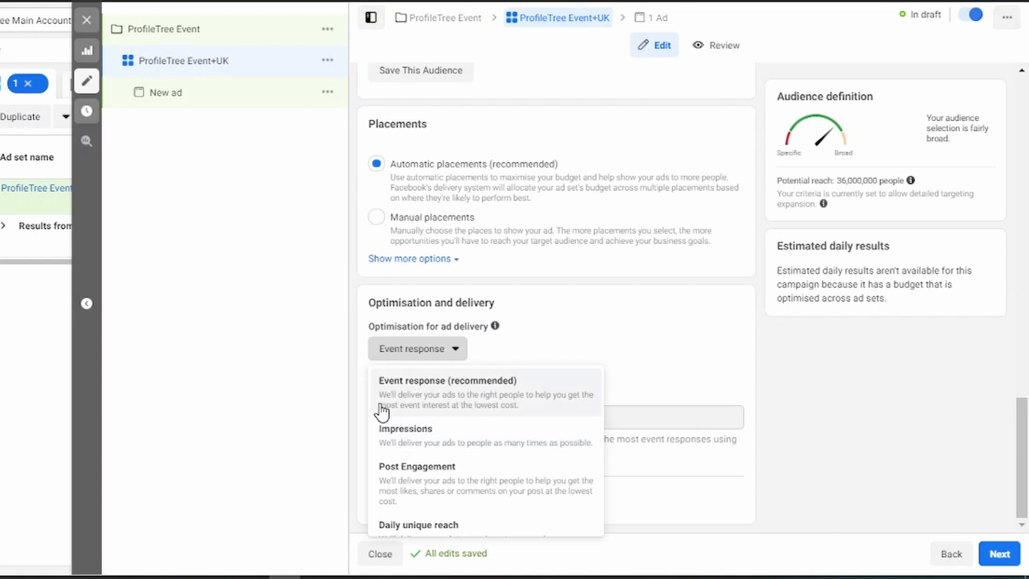
{"action": "left_click", "coordinate": [165, 92]}
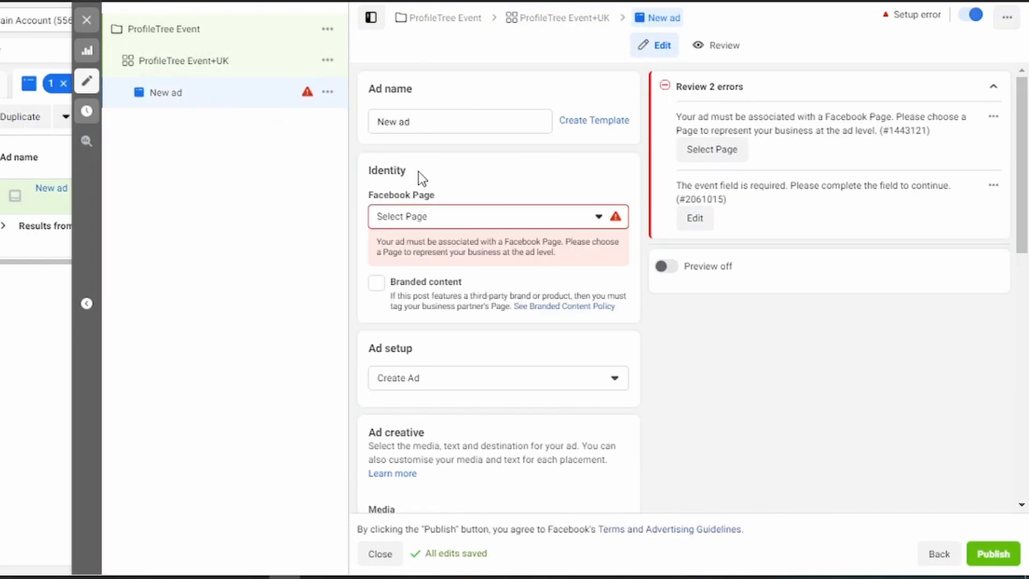
{"action": "mouse_move", "coordinate": [441, 97]}
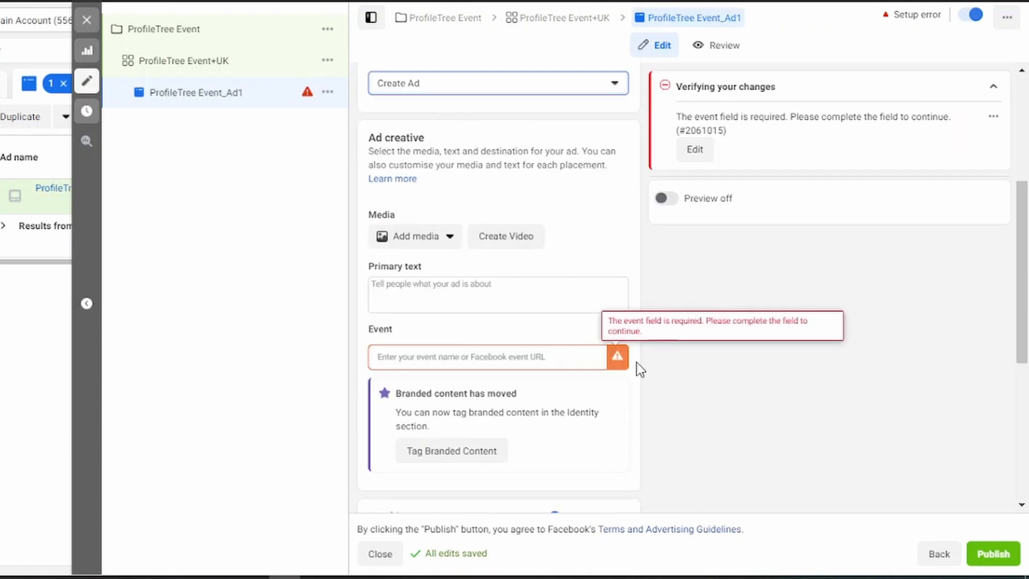
Step: Name the ad ProfileTree Event_Ad1 and attach the Amazing Food & Drink Summit 2021 event
{"action": "scroll", "scroll_direction": "down", "scroll_amount": 3}
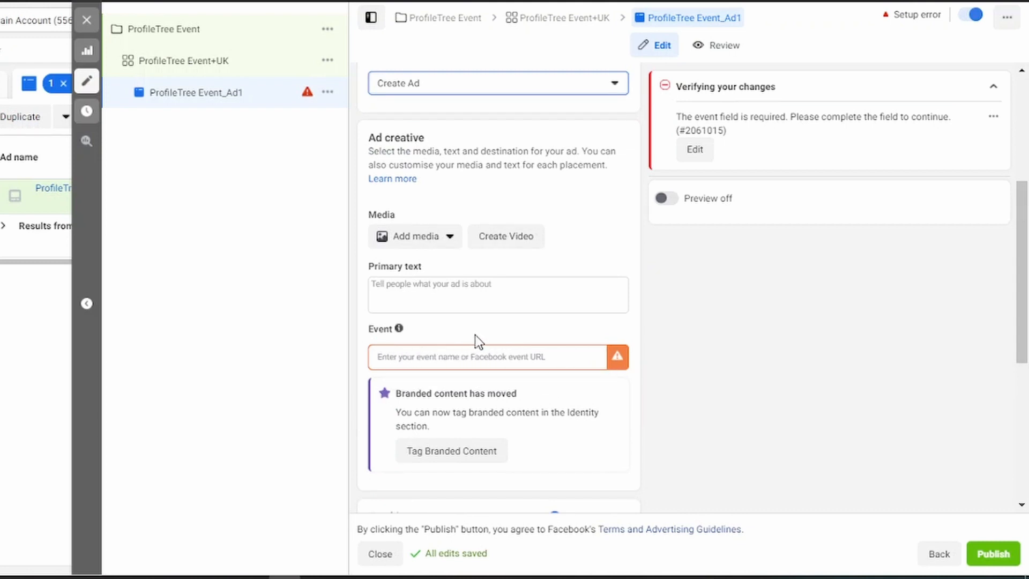
{"action": "mouse_move", "coordinate": [534, 329]}
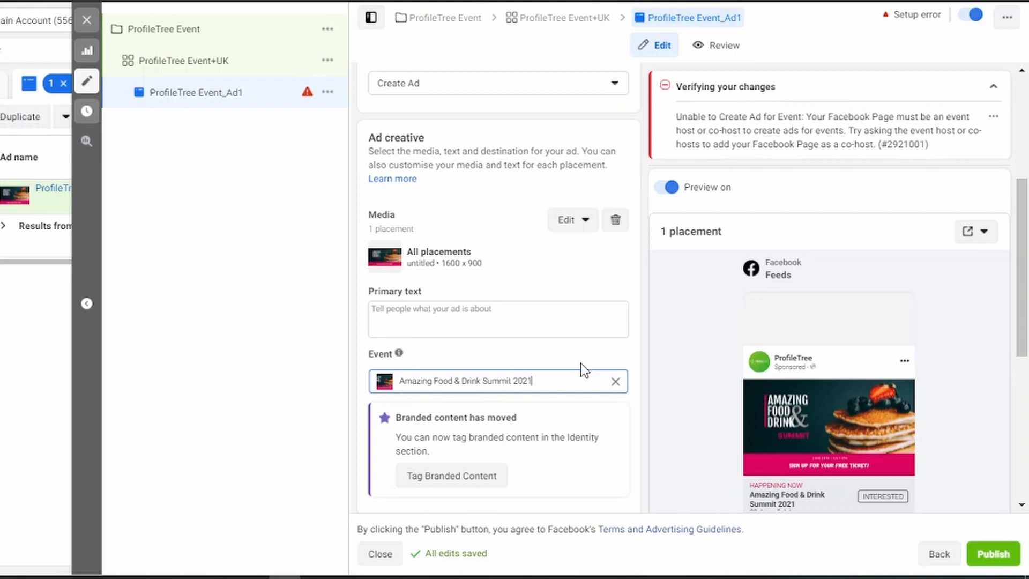
{"action": "mouse_move", "coordinate": [842, 380]}
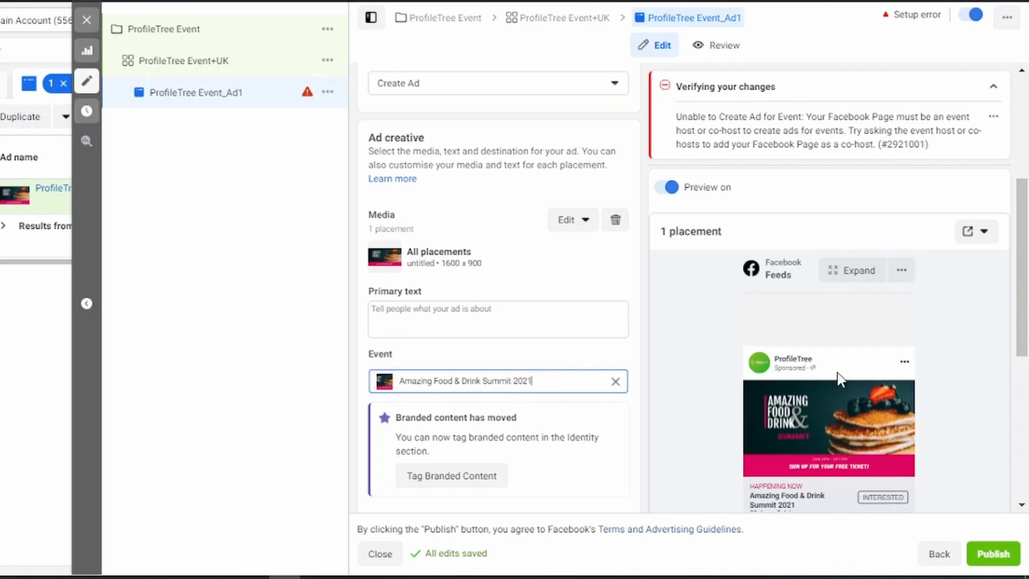
{"action": "mouse_move", "coordinate": [909, 404]}
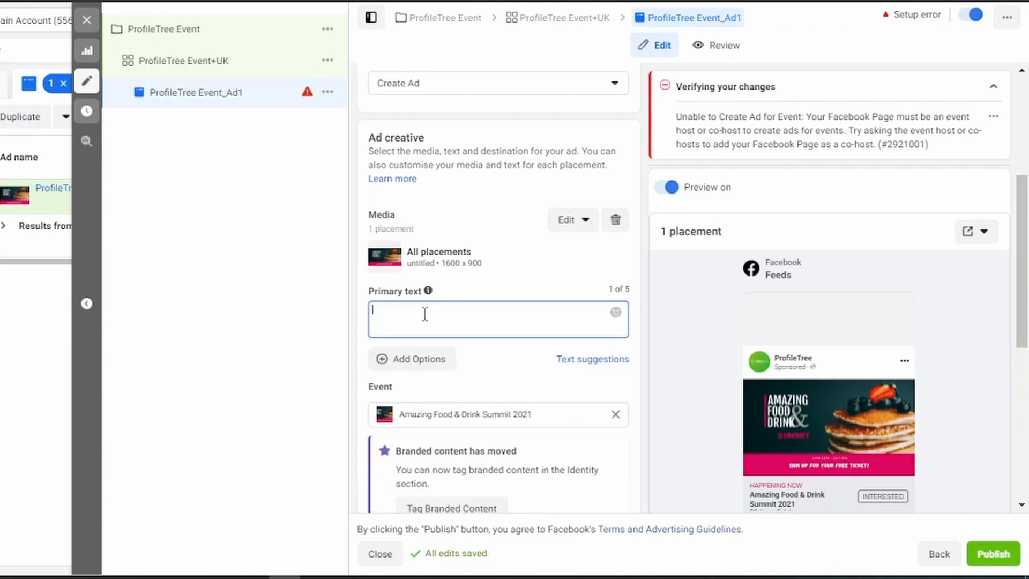
Step: Enter primary text 'Do not miss out on this event.' and review the Tracking section
{"action": "scroll", "scroll_direction": "down", "scroll_amount": 3}
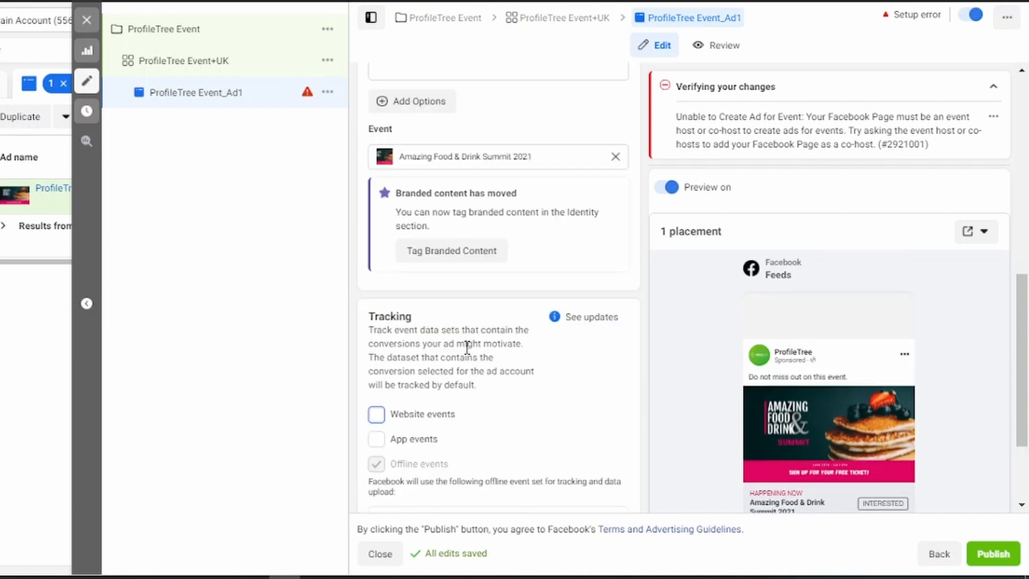
{"action": "mouse_move", "coordinate": [548, 375]}
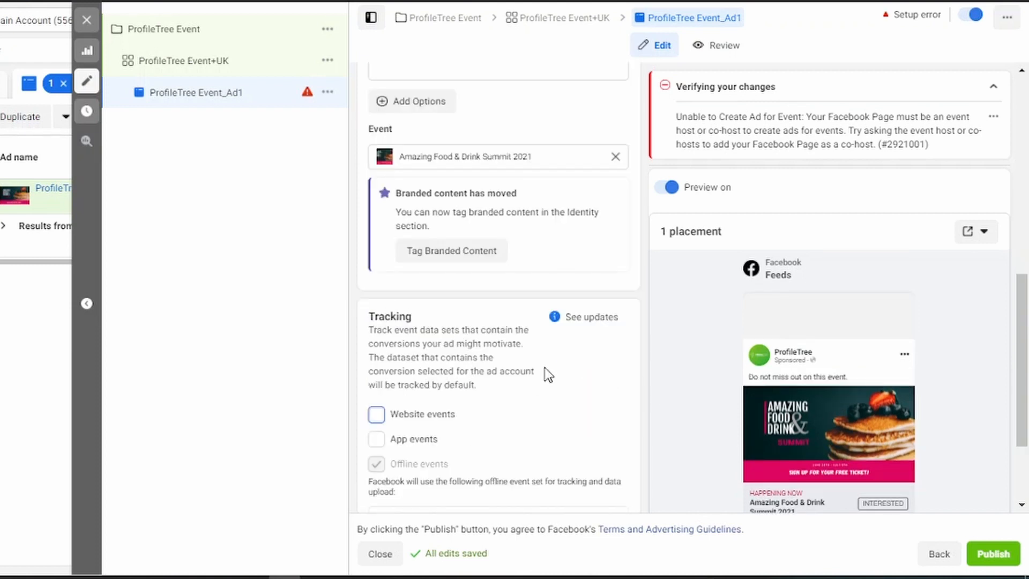
{"action": "scroll", "scroll_direction": "down", "scroll_amount": 3}
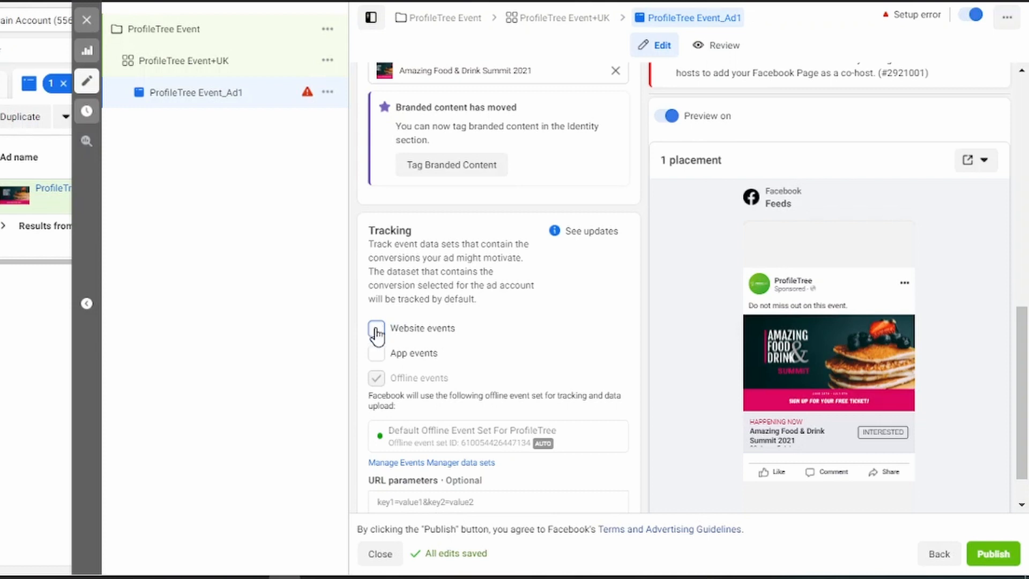
{"action": "left_click", "coordinate": [376, 327]}
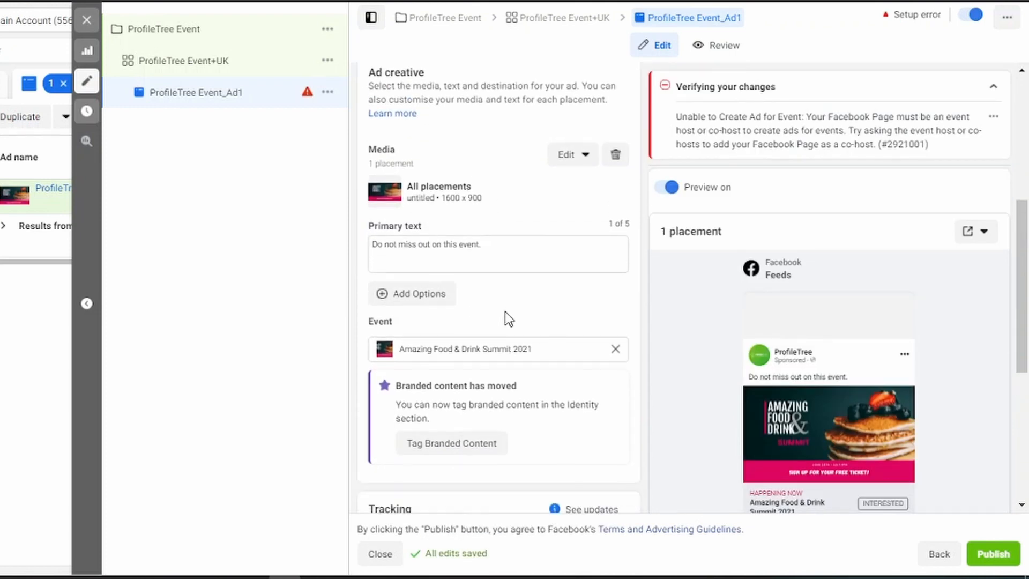
{"action": "scroll", "scroll_direction": "down", "scroll_amount": 3}
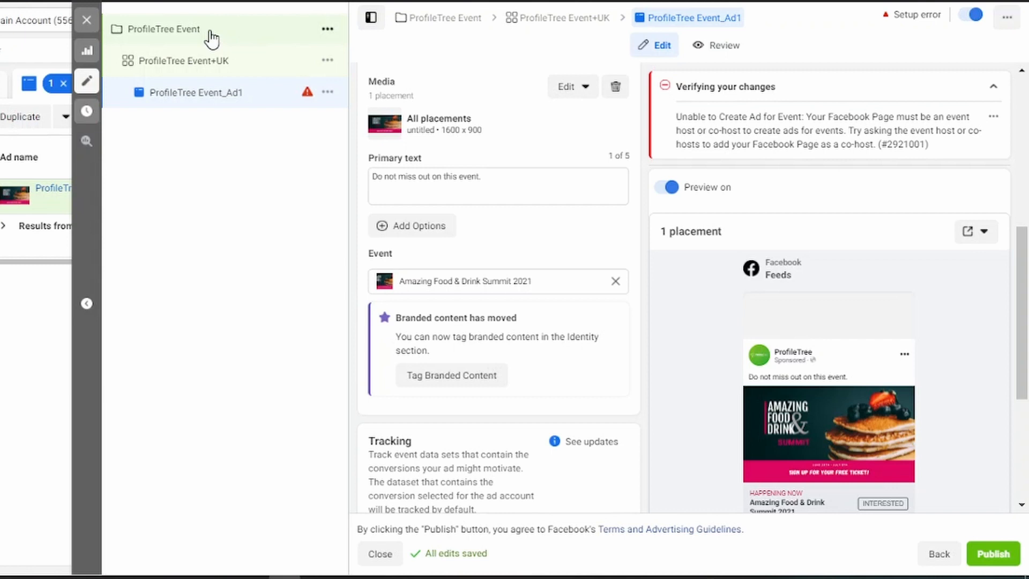
{"action": "mouse_move", "coordinate": [203, 67]}
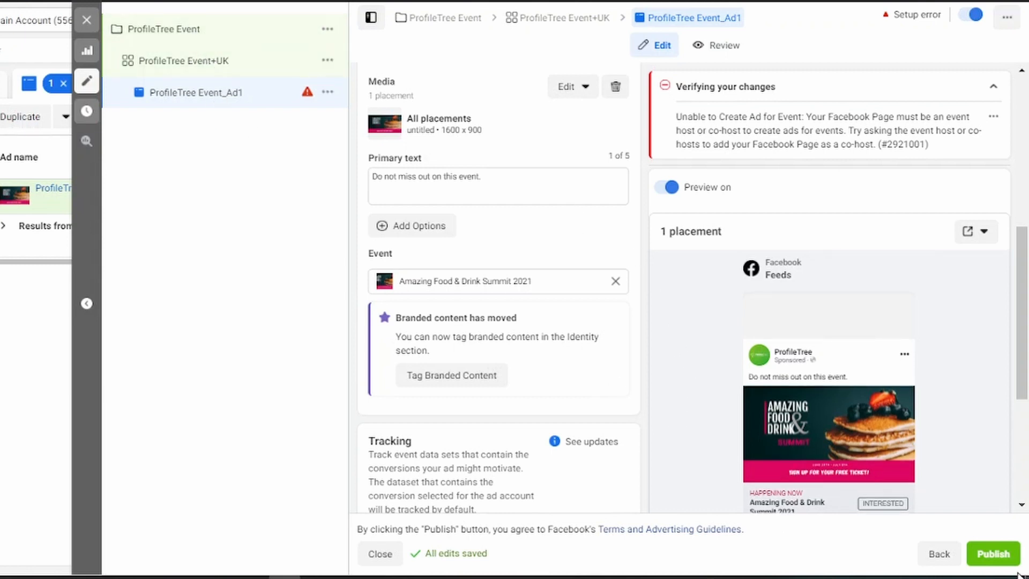
Step: Reopen the ProfileTree Event+UK ad set settings with its schedule and audience
{"action": "left_click", "coordinate": [474, 184]}
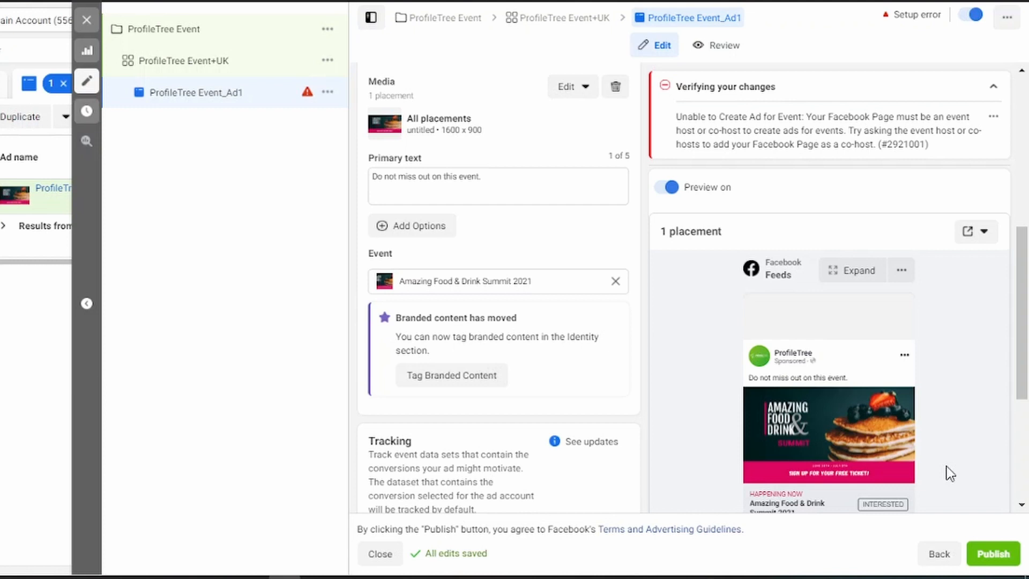
{"action": "left_click", "coordinate": [184, 60]}
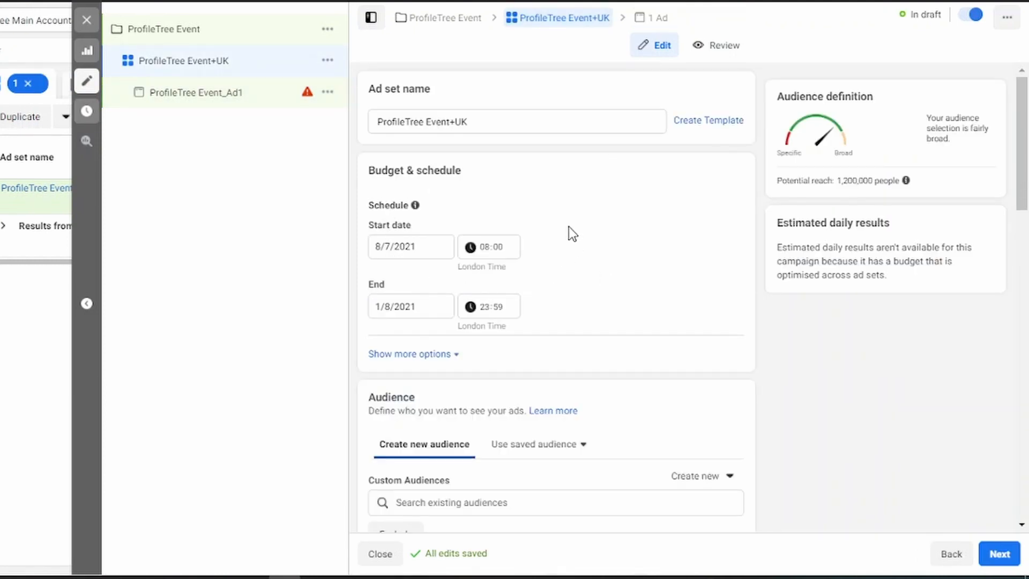